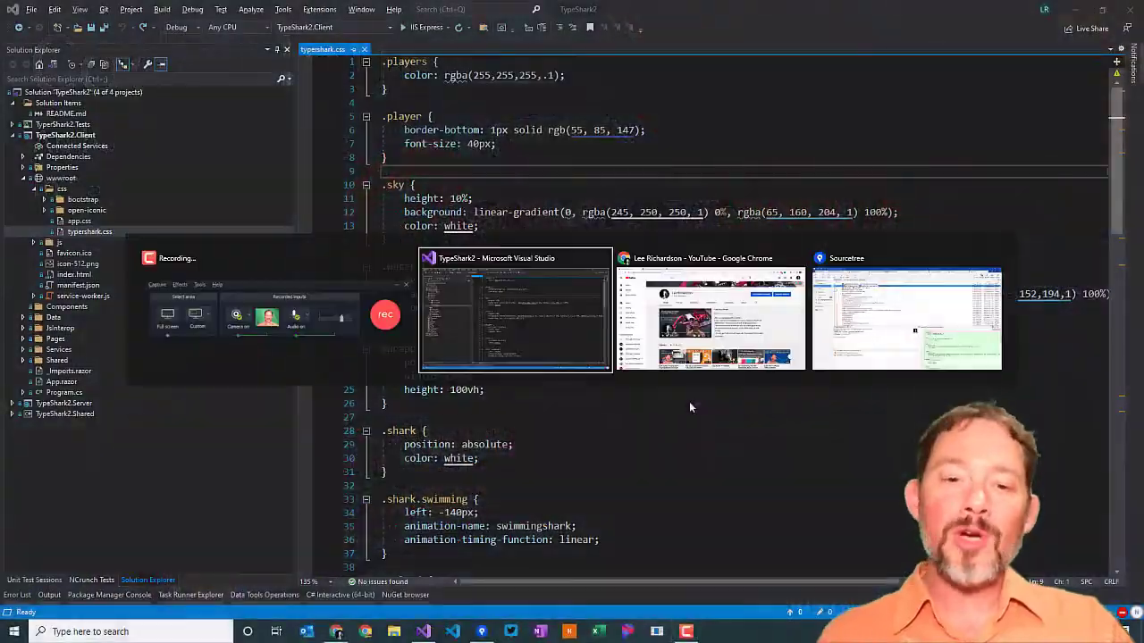
Step: Switch to Chrome and show the typershark repository's closed pull requests on GitHub
click(711, 318)
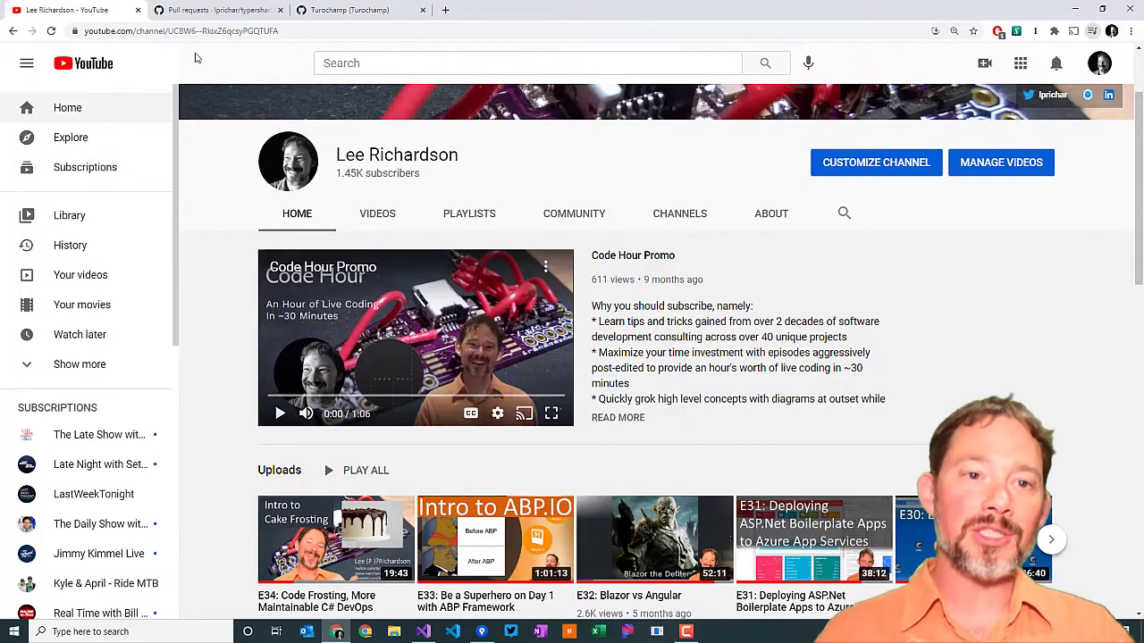
click(218, 11)
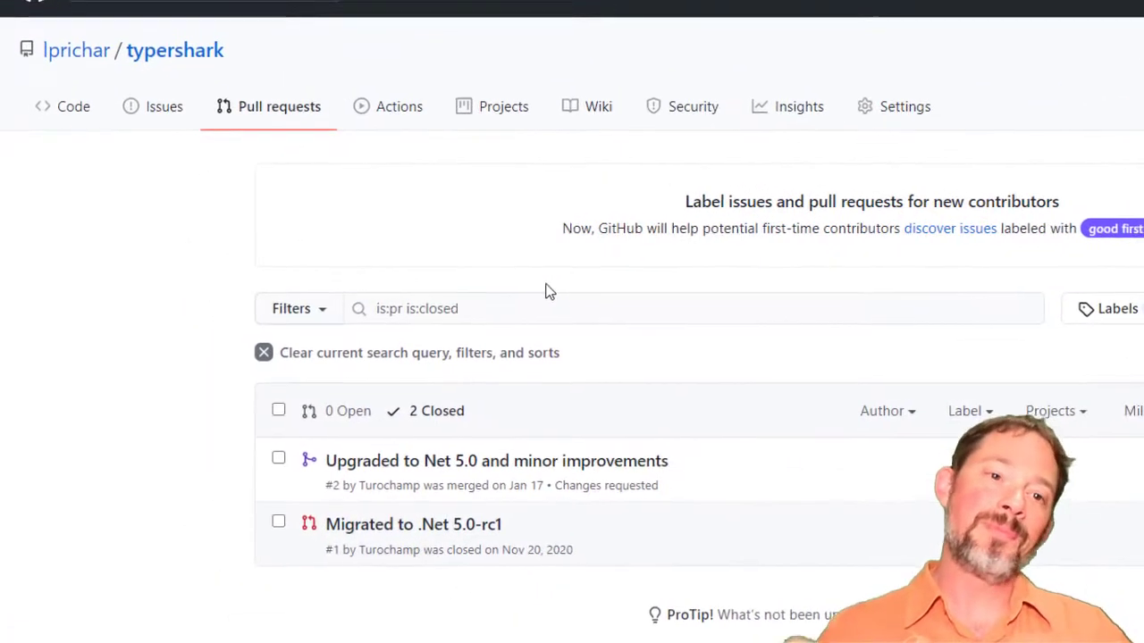
mouse_move(392, 486)
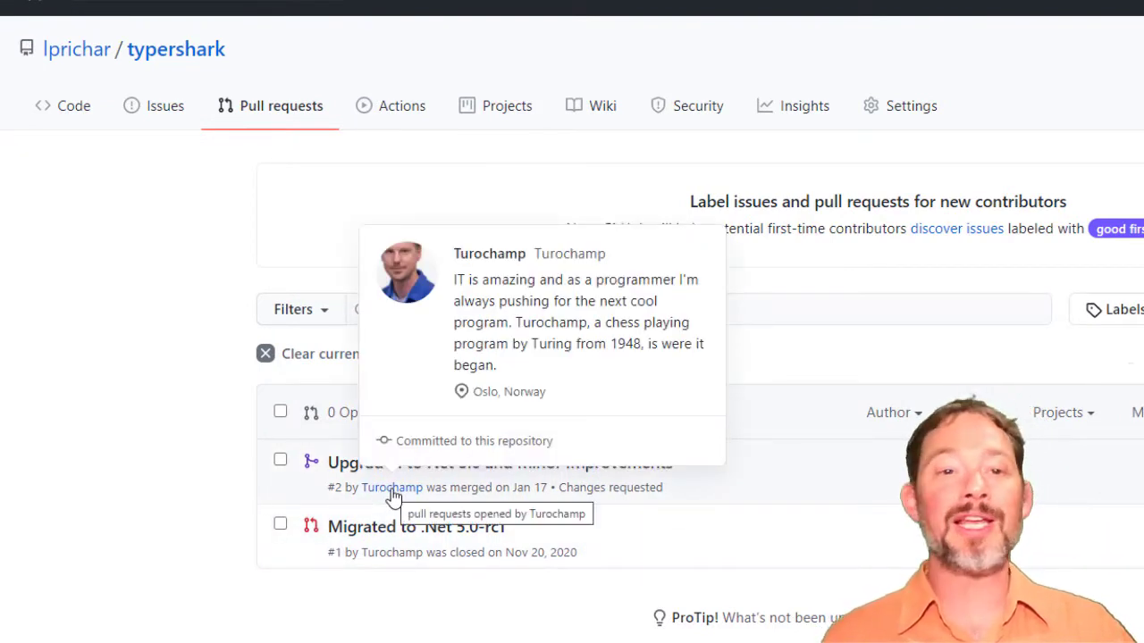
mouse_move(239, 354)
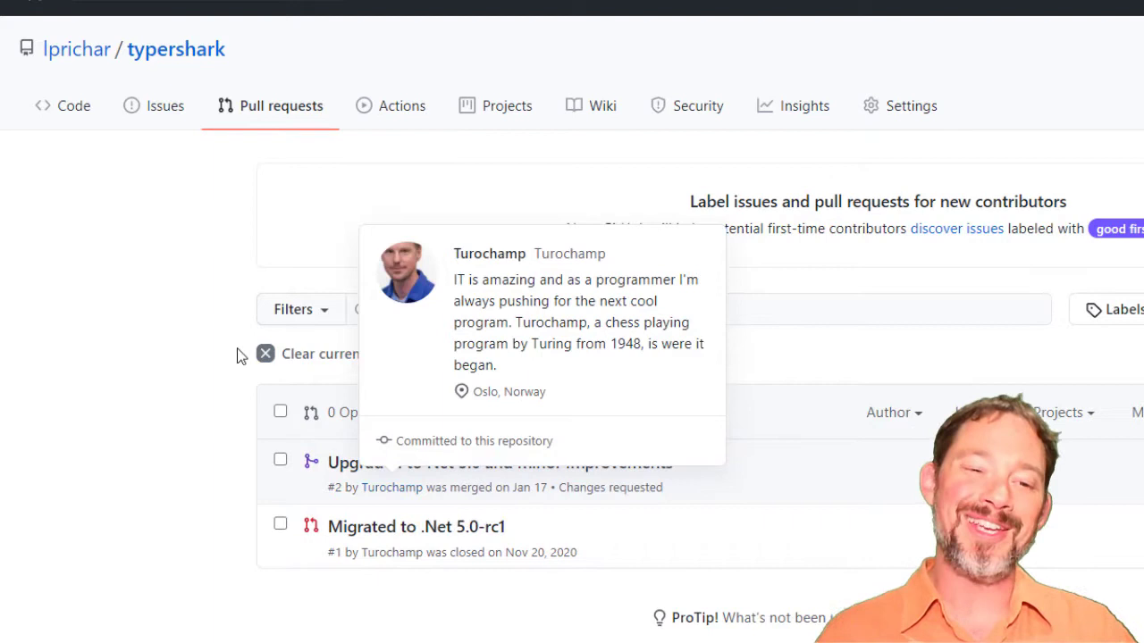
mouse_move(86, 365)
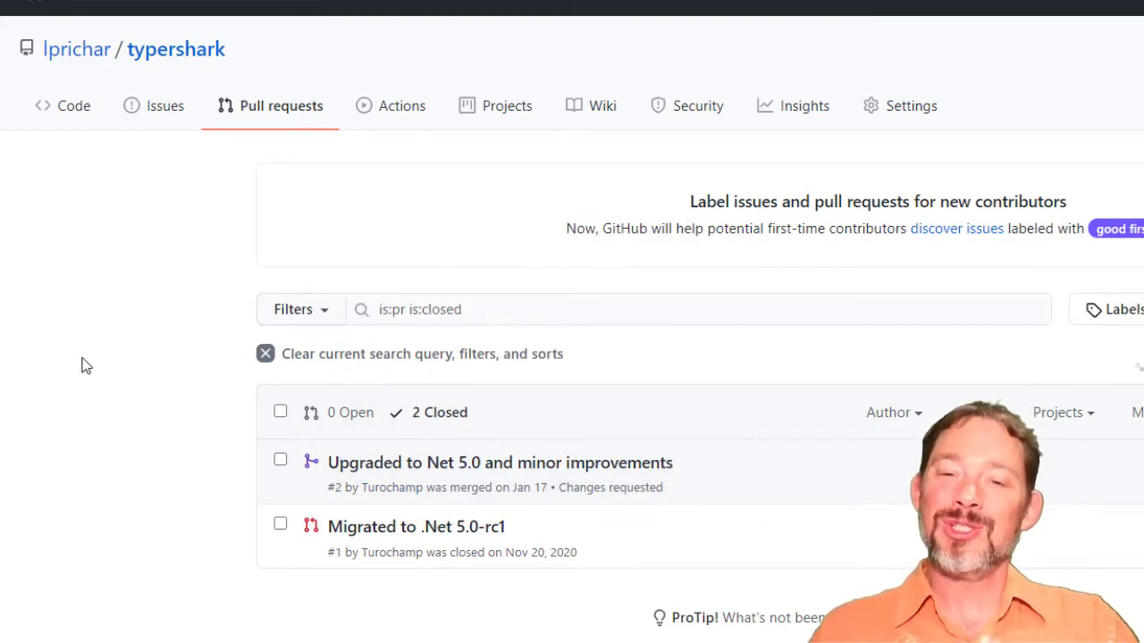
mouse_move(96, 389)
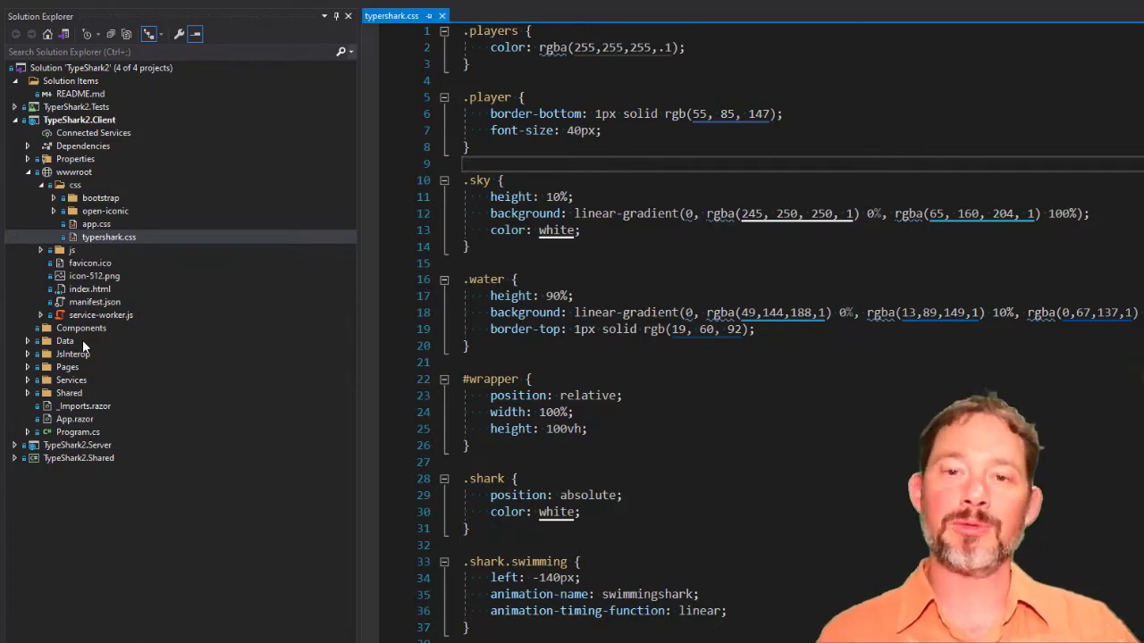
mouse_move(100, 357)
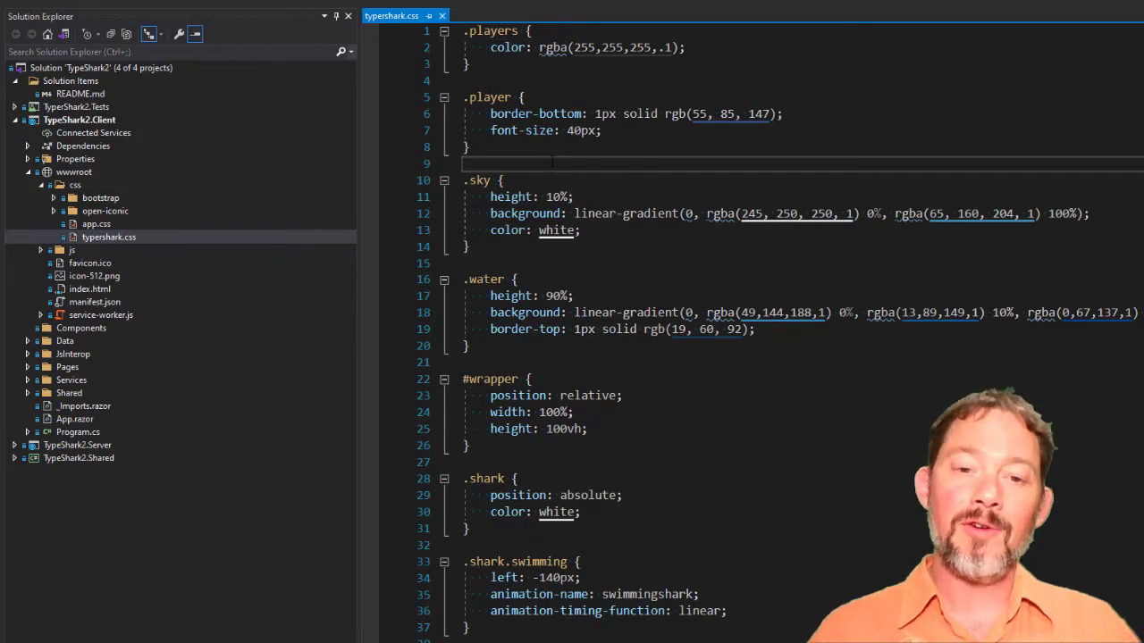
Step: Look over typershark.css in the editor, then return to the Chrome window
click(75, 184)
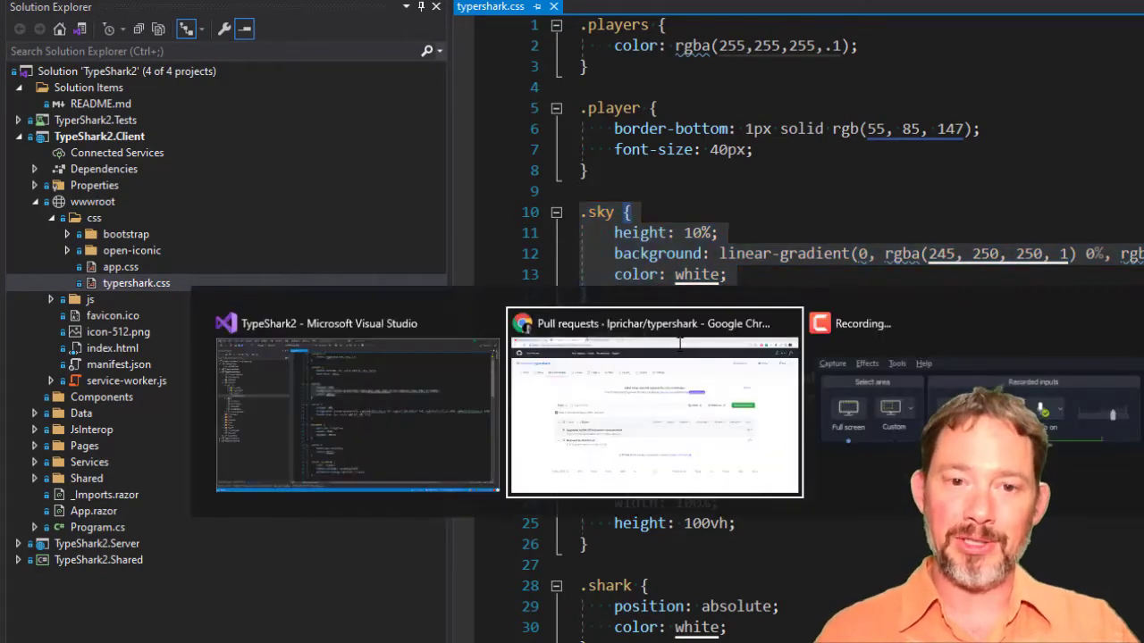
click(654, 402)
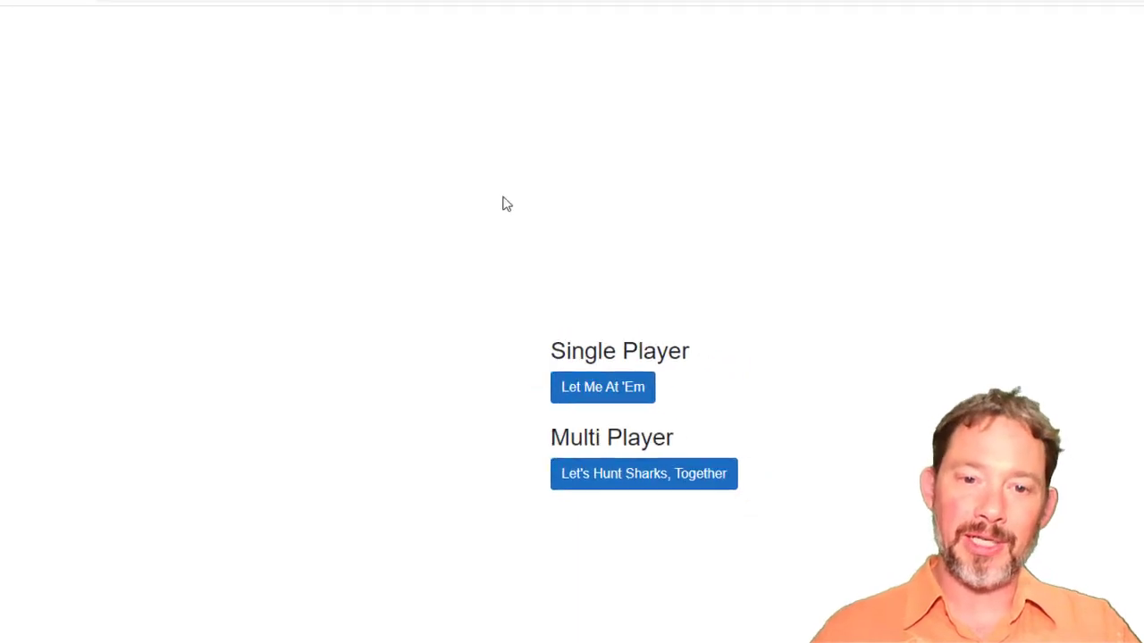
Step: Start a single player game via 'Let Me At 'Em' so the ocean scene shows
click(602, 386)
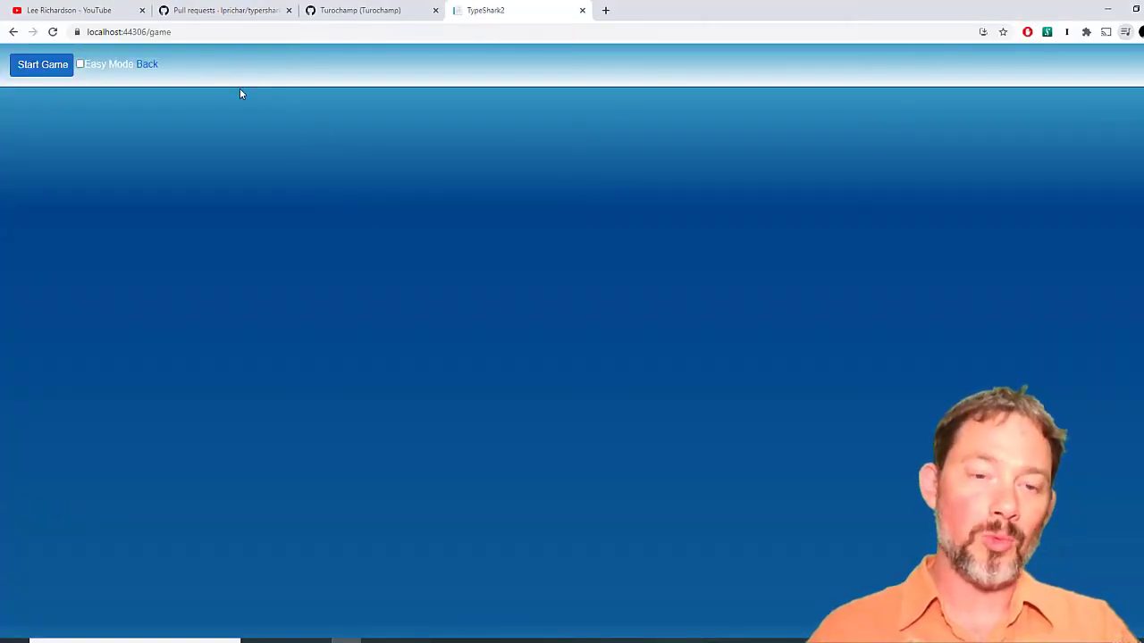
mouse_move(196, 98)
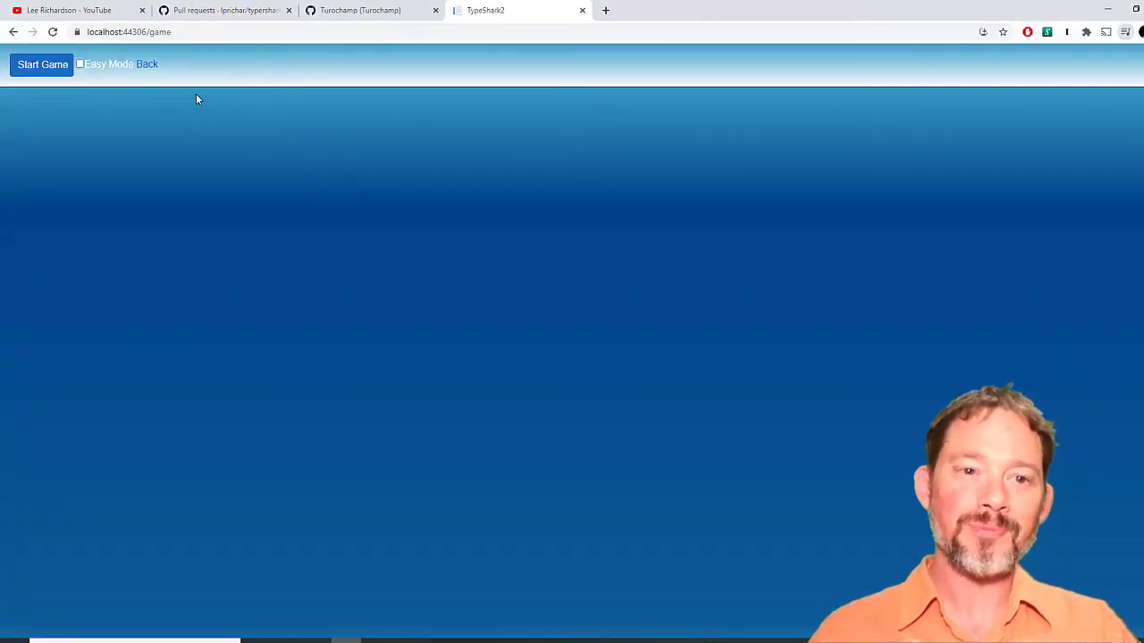
mouse_move(373, 568)
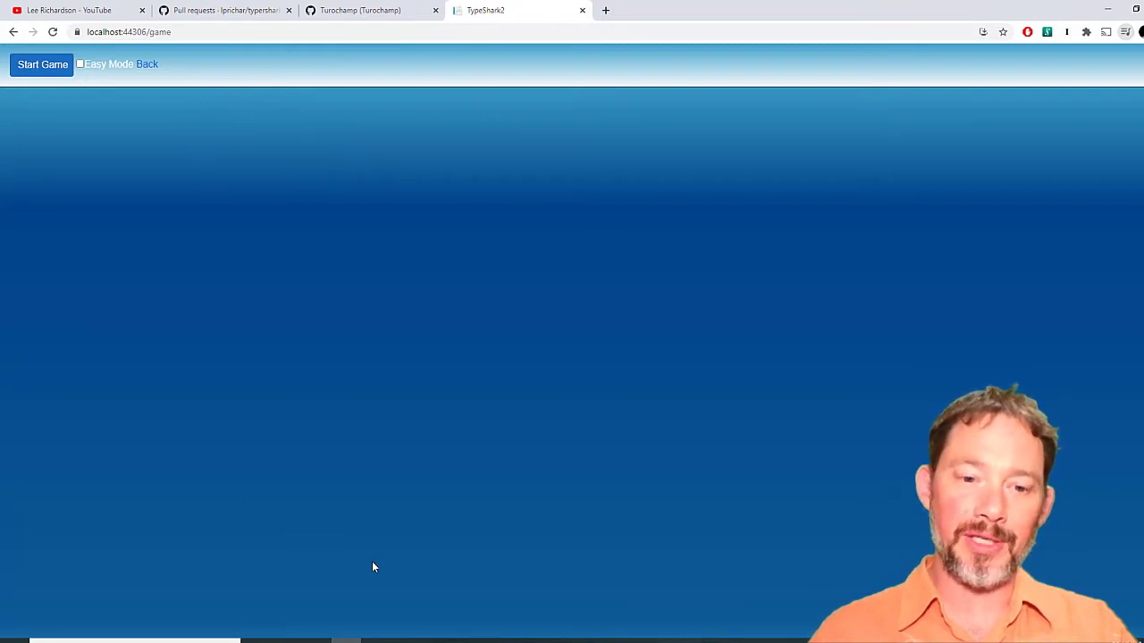
mouse_move(407, 431)
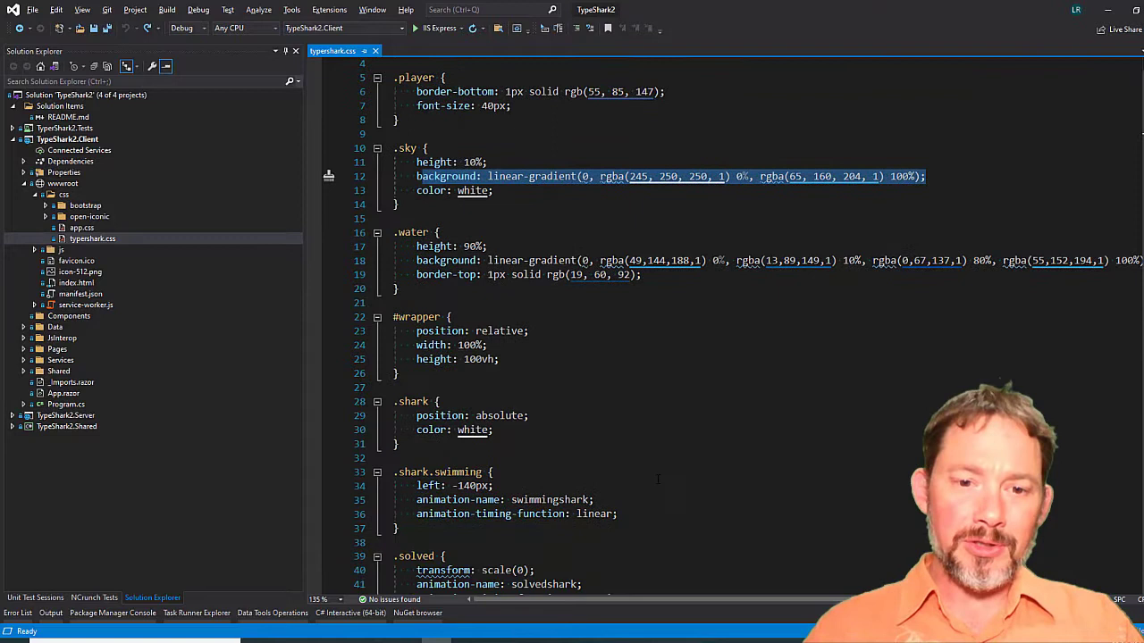
scroll(down, 3)
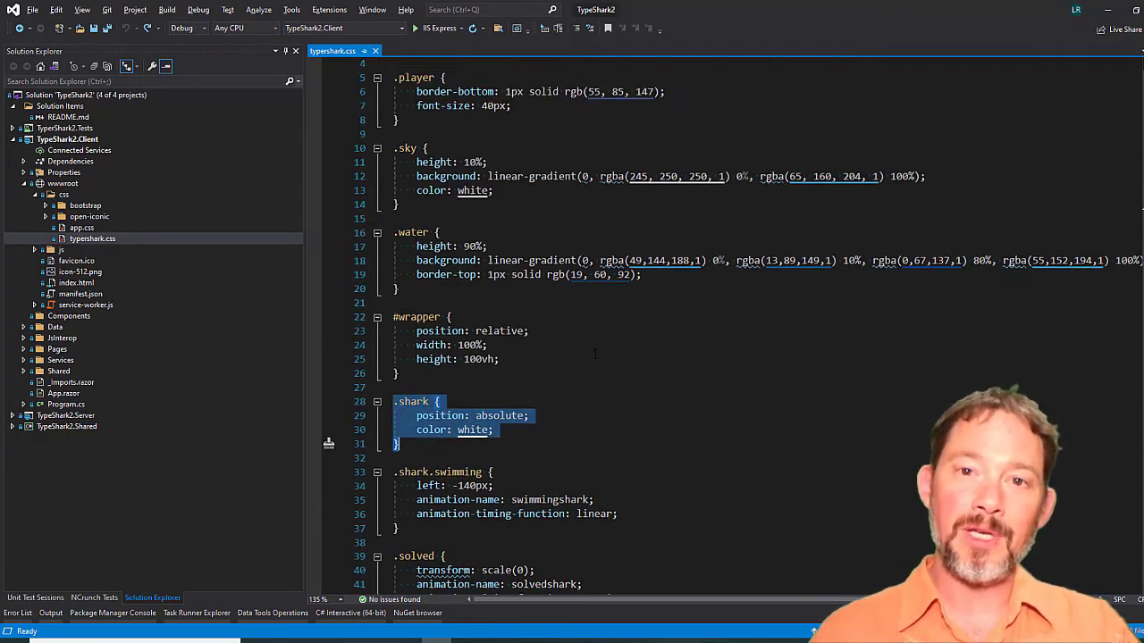
scroll(up, 3)
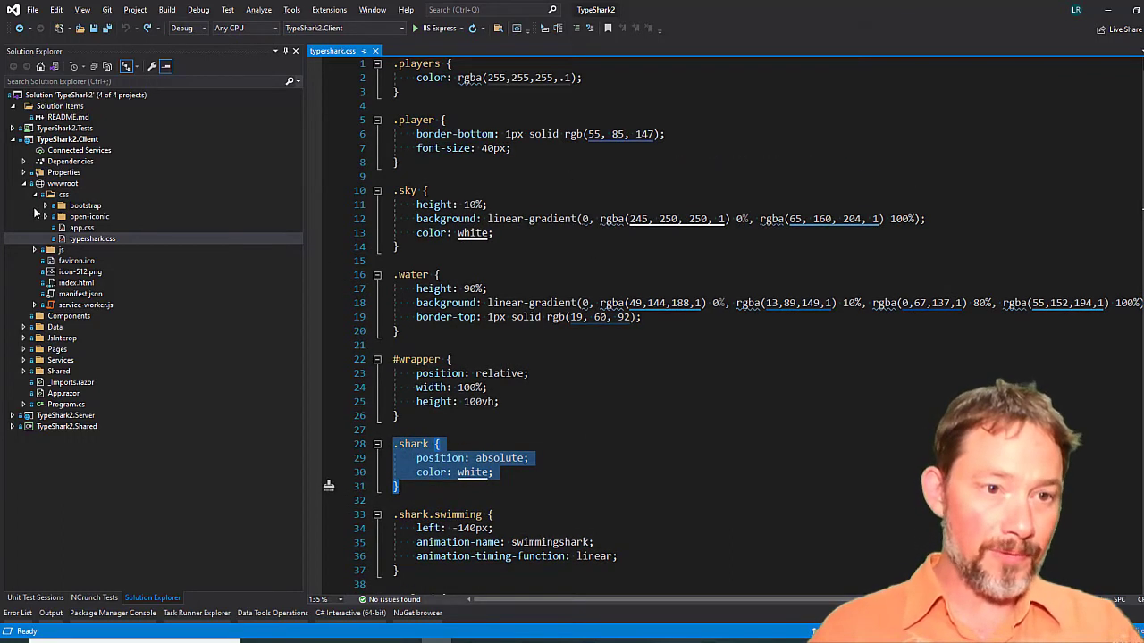
click(47, 193)
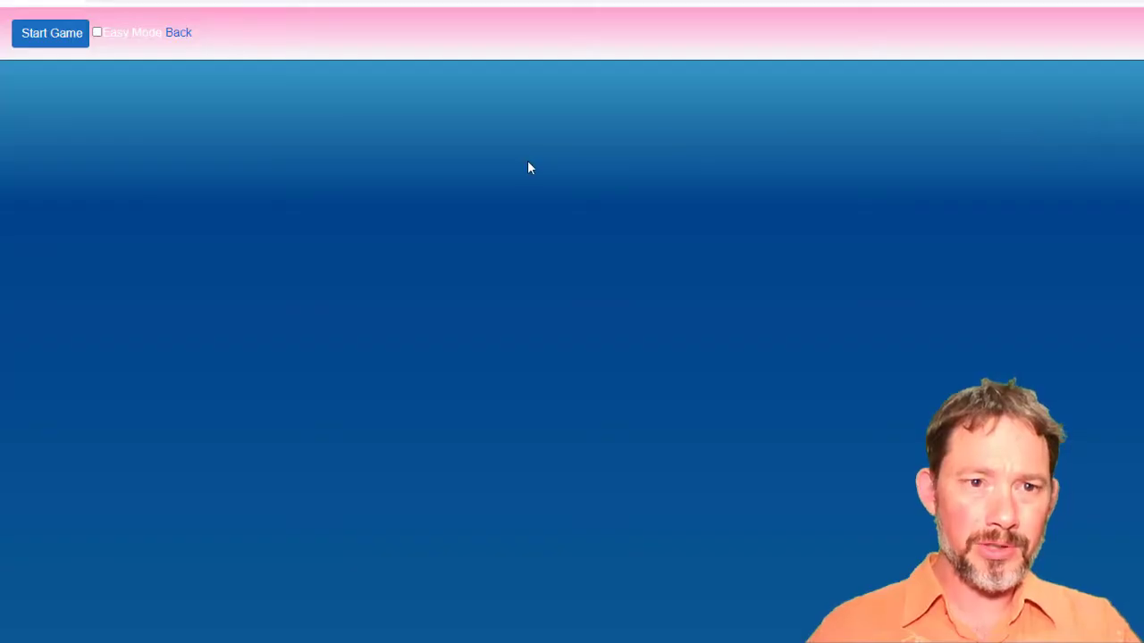
mouse_move(402, 49)
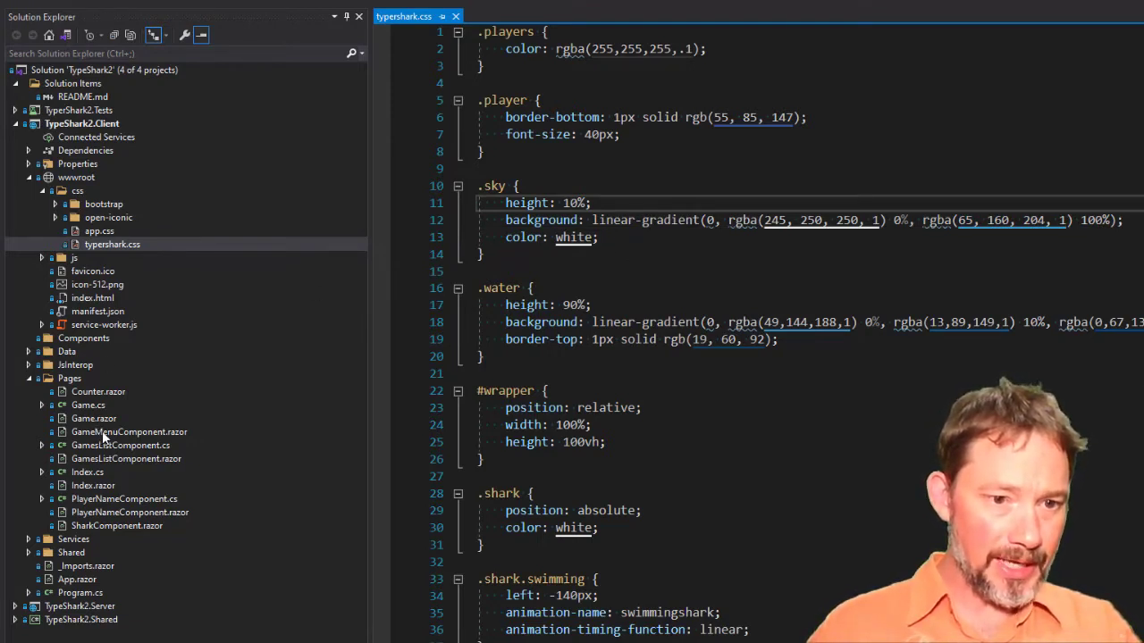
Step: Open Game.razor's markup and bring up the Add New Item options for the Pages folder
click(93, 418)
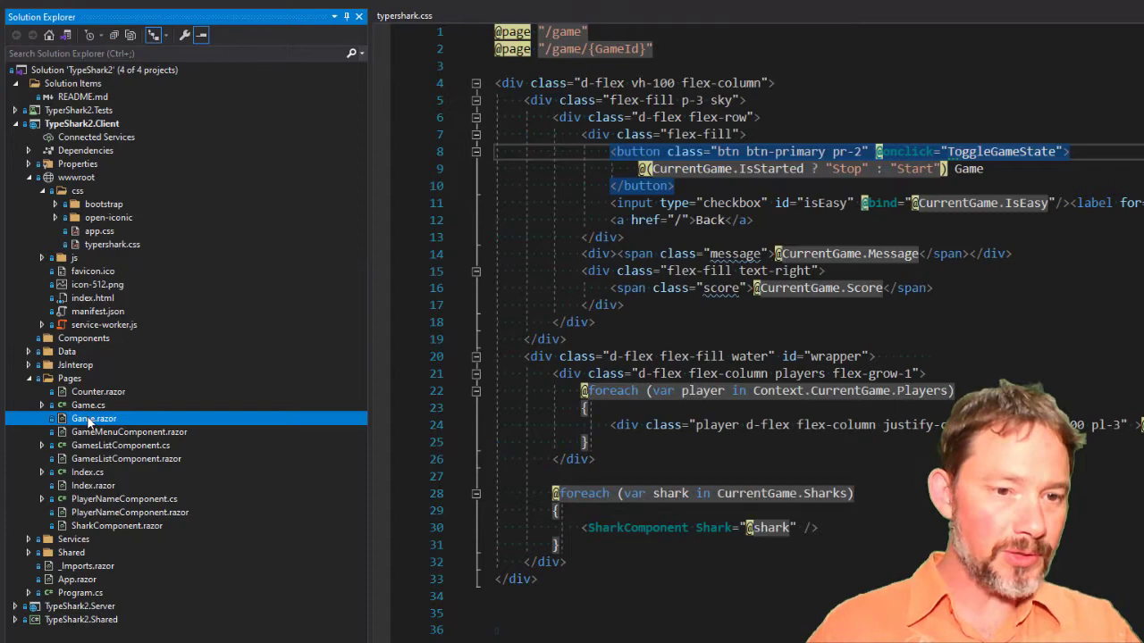
right_click(93, 418)
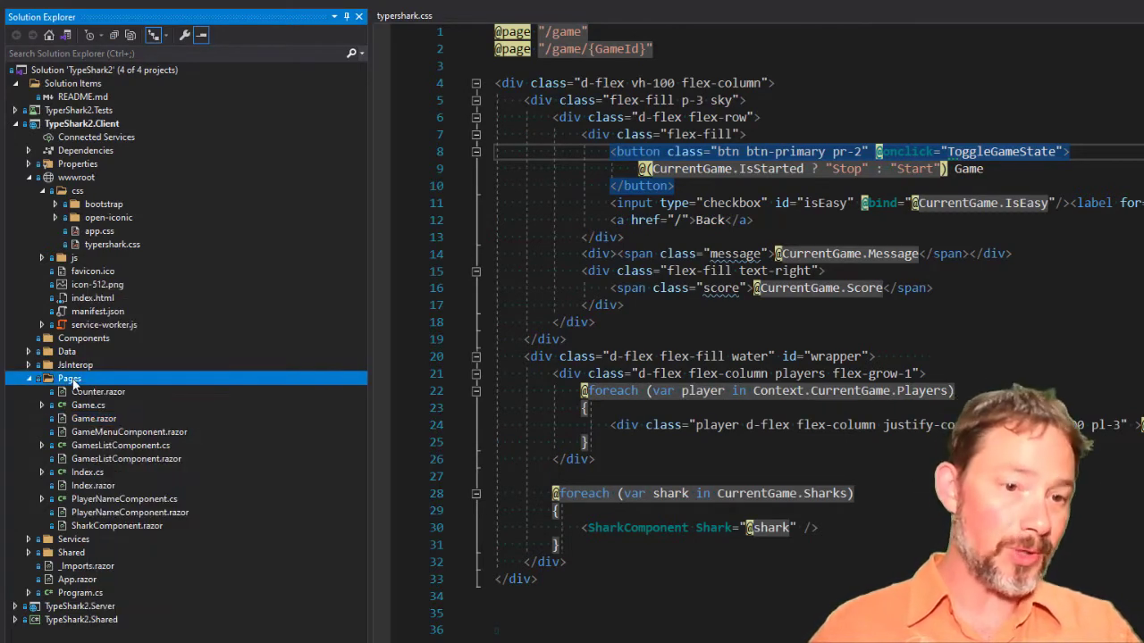
right_click(68, 378)
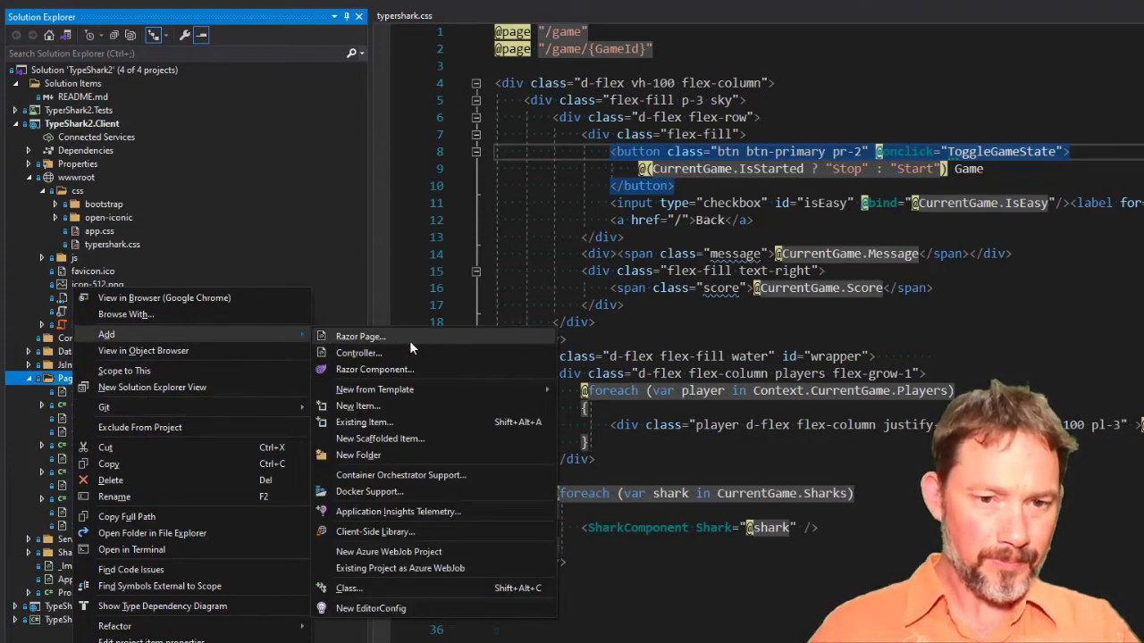
mouse_move(357, 405)
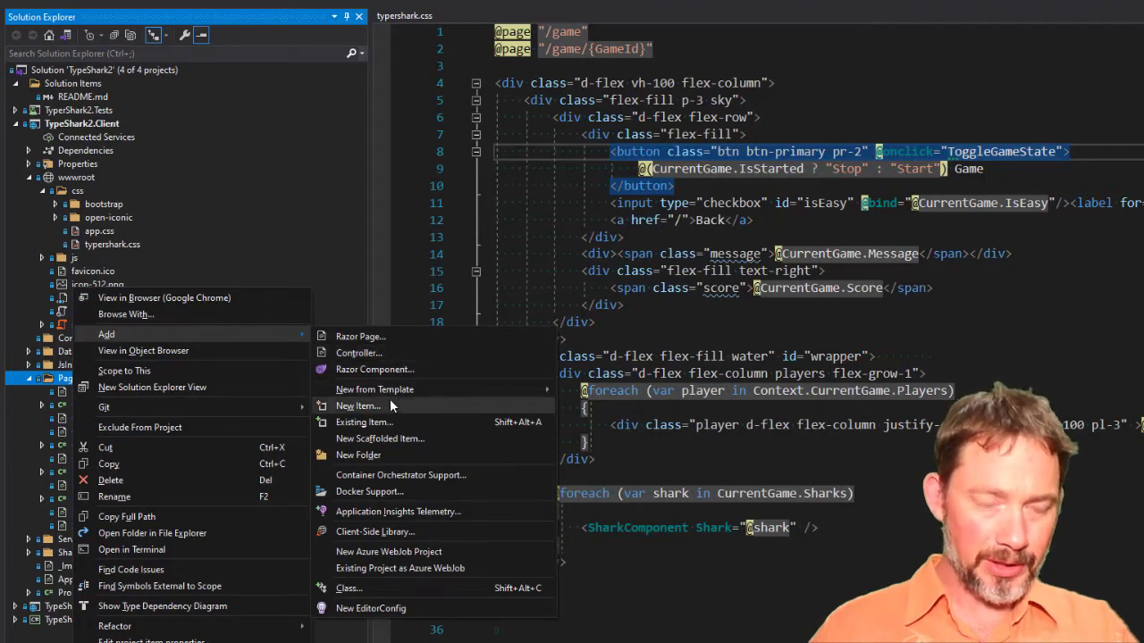
mouse_move(387, 411)
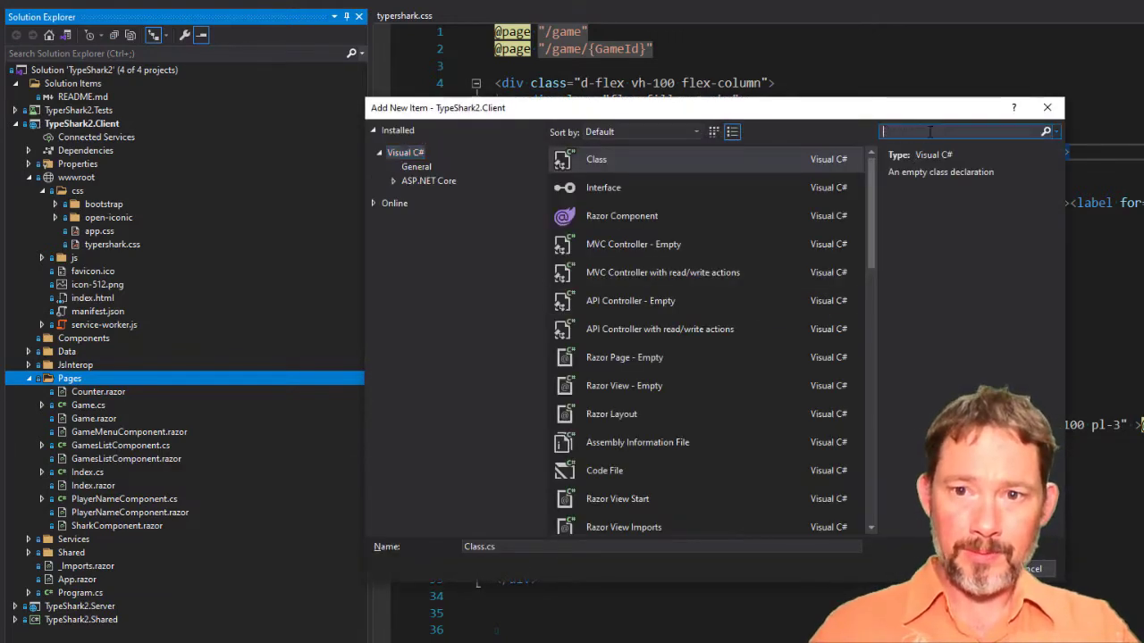
Step: Add a Style Sheet named Game.razor.css nested under Game.razor in Pages
text(css)
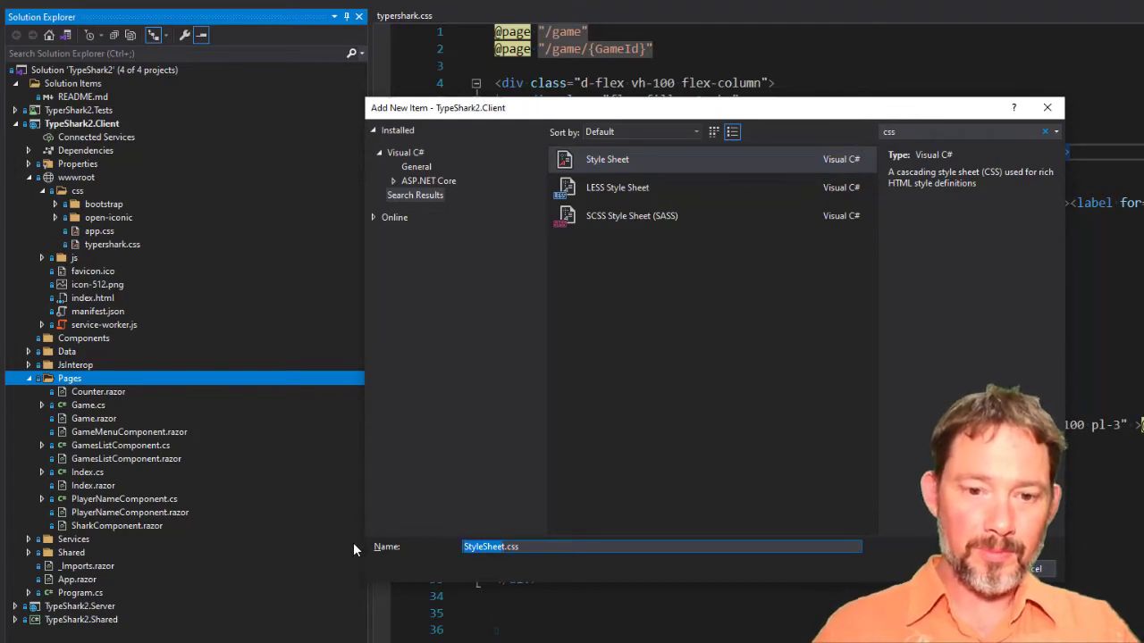
text(Game.razor.css)
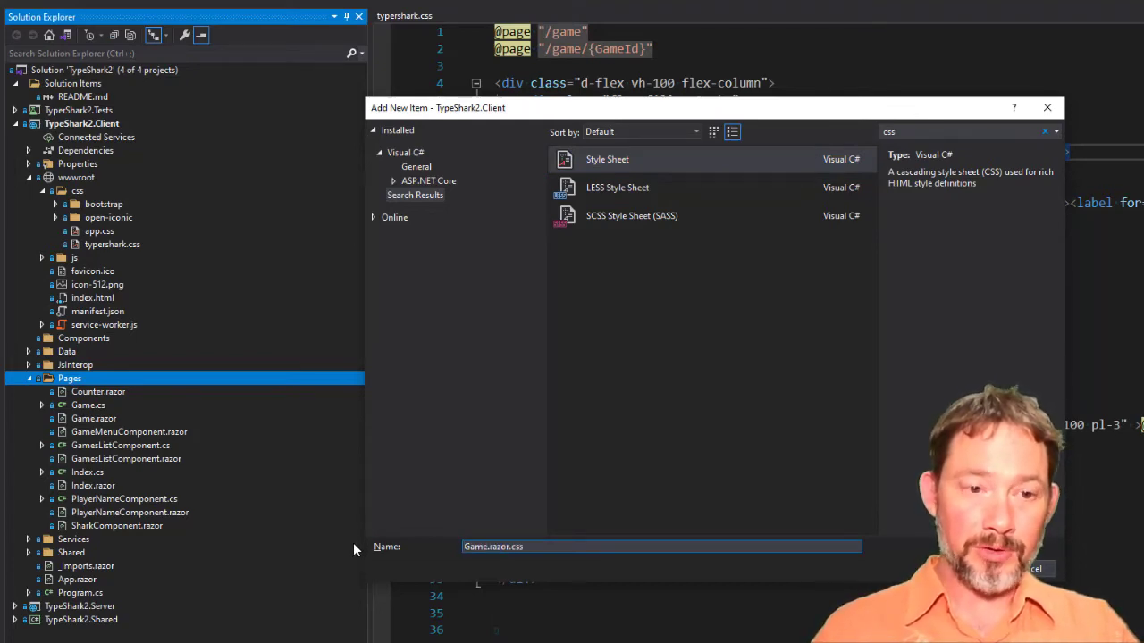
click(1015, 568)
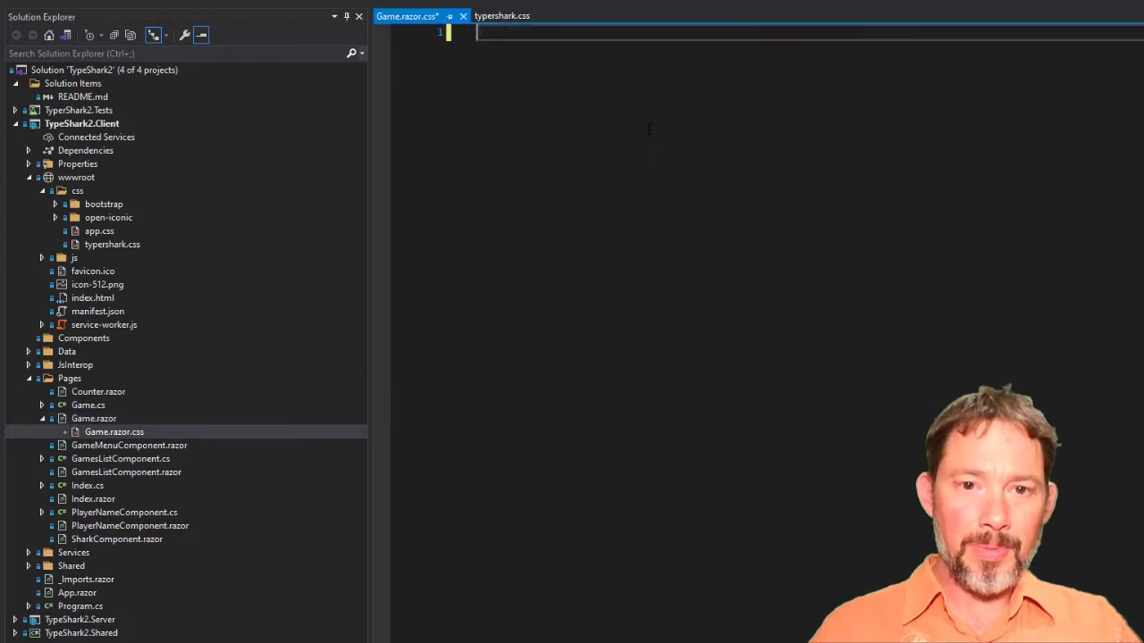
Step: Copy the .players, .player and .sky rules from typershark.css into Game.razor.css
click(500, 14)
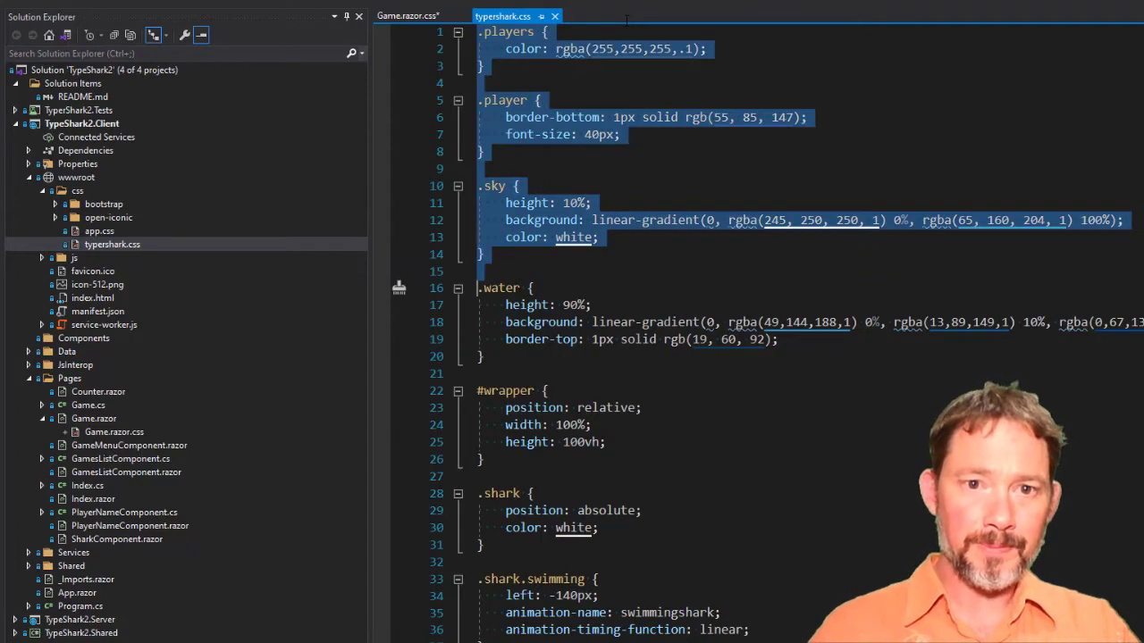
scroll(down, 3)
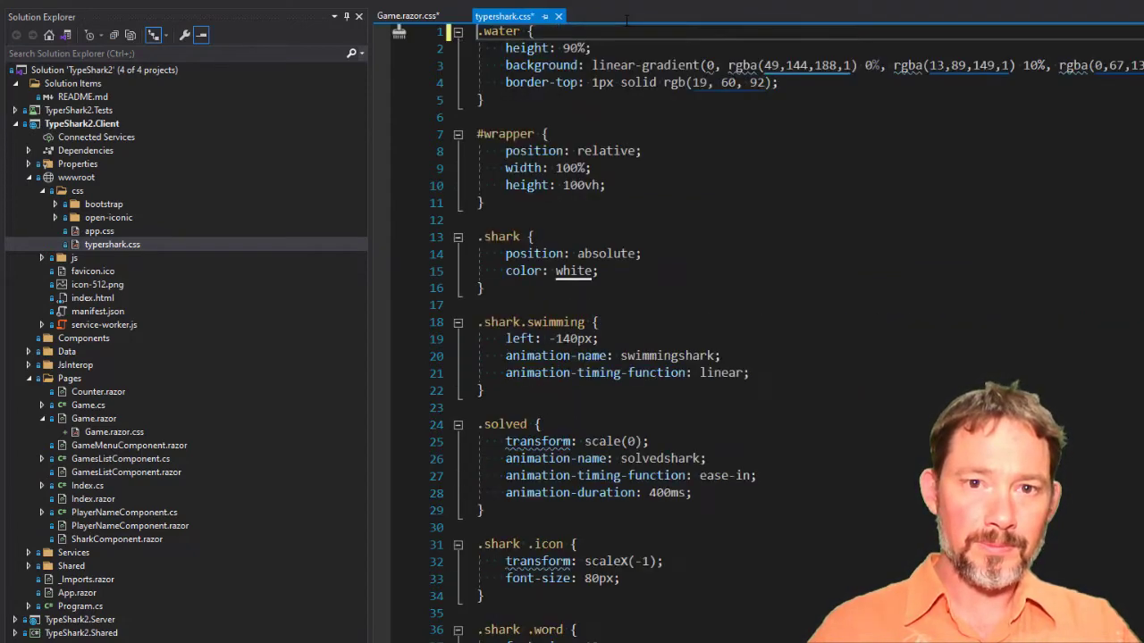
click(408, 16)
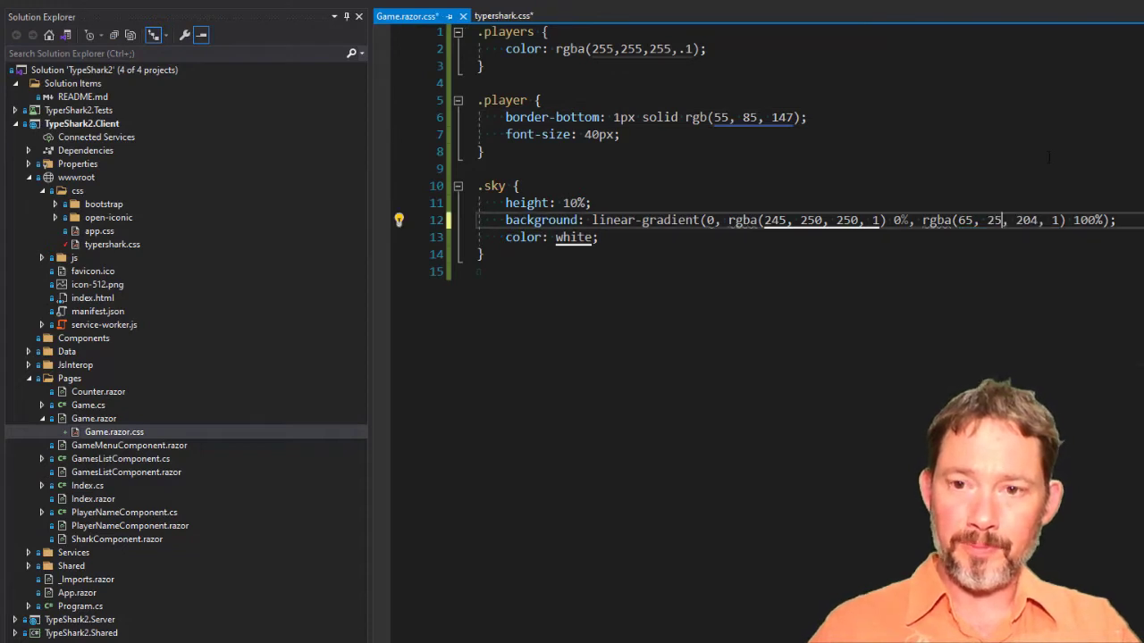
text(5)
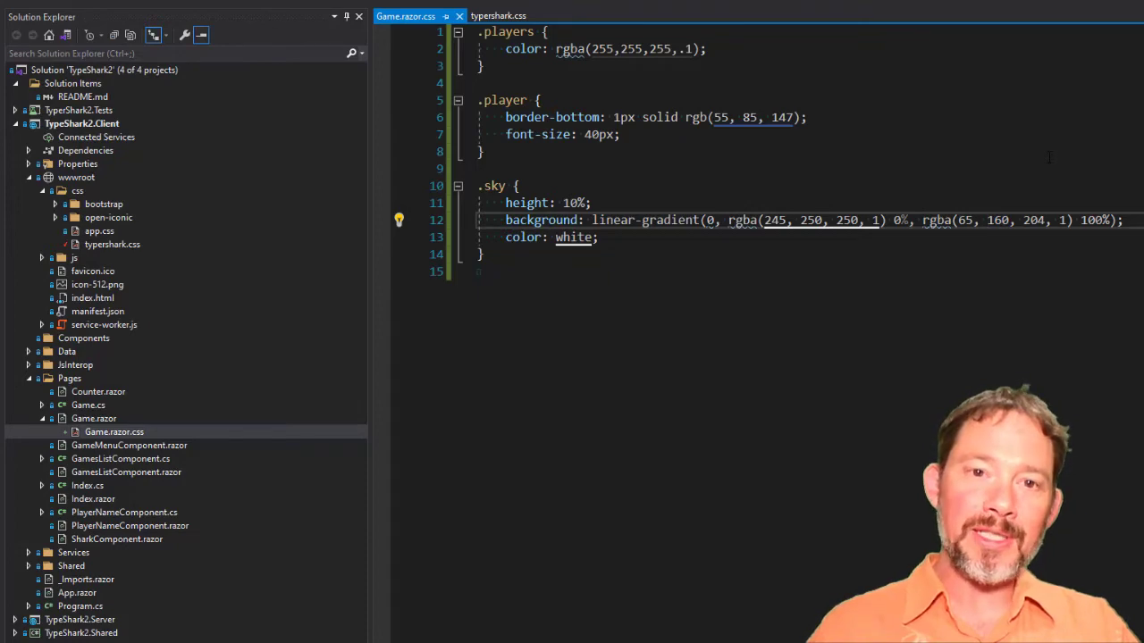
Step: Compare the global typershark stylesheet with the saved Game component stylesheet
click(497, 15)
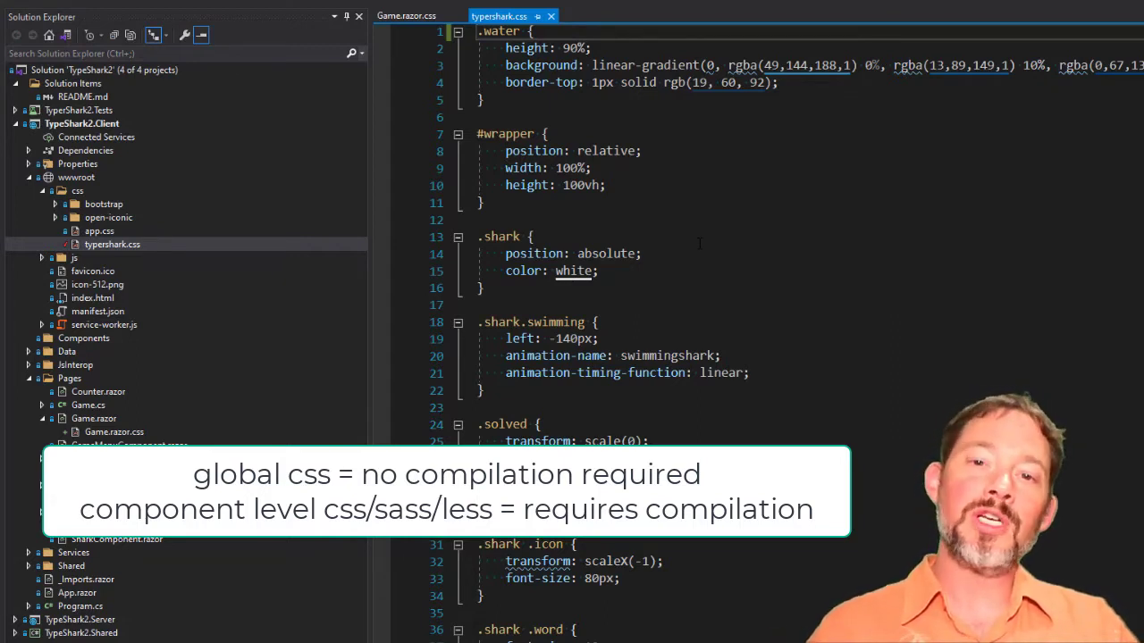
click(407, 14)
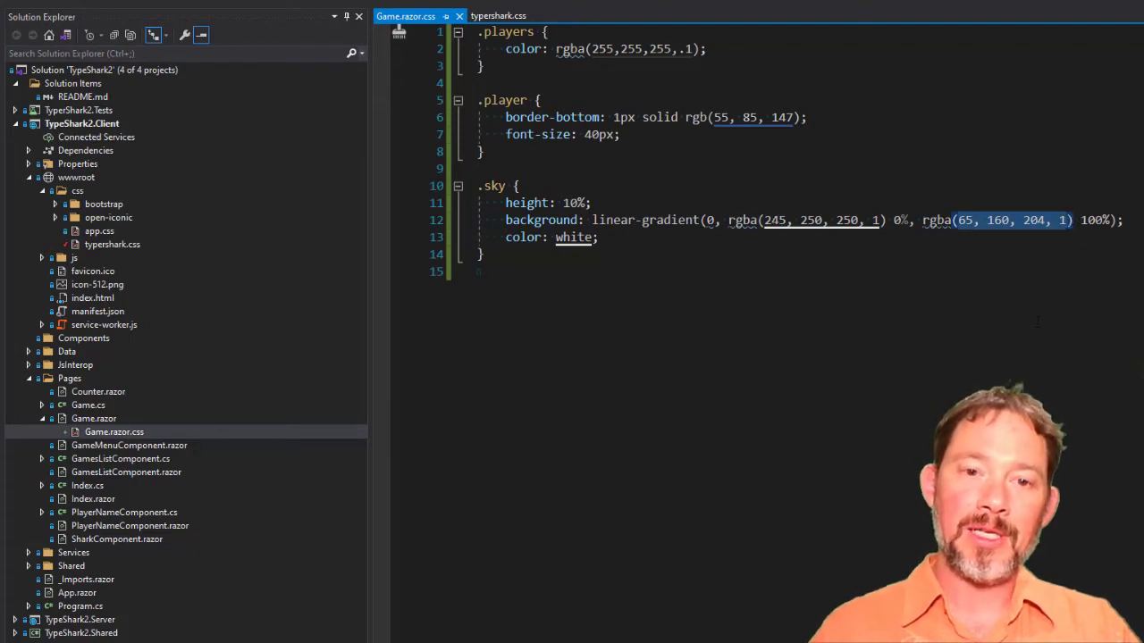
click(479, 168)
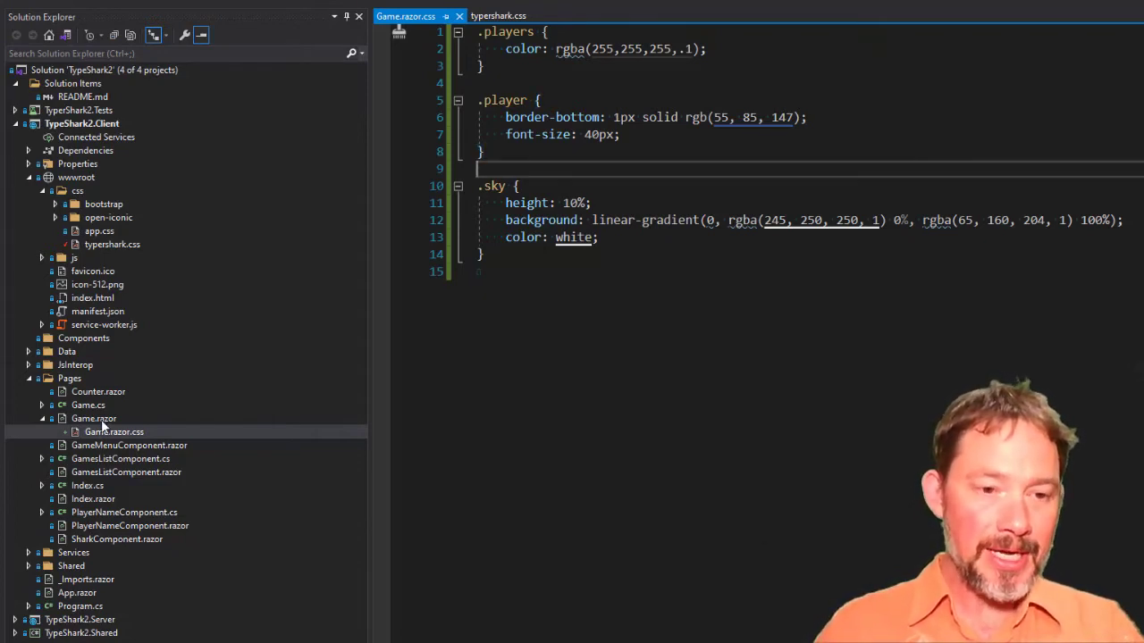
Step: Add an SCSS Style Sheet named Game.razor.scss to the Pages folder
right_click(93, 418)
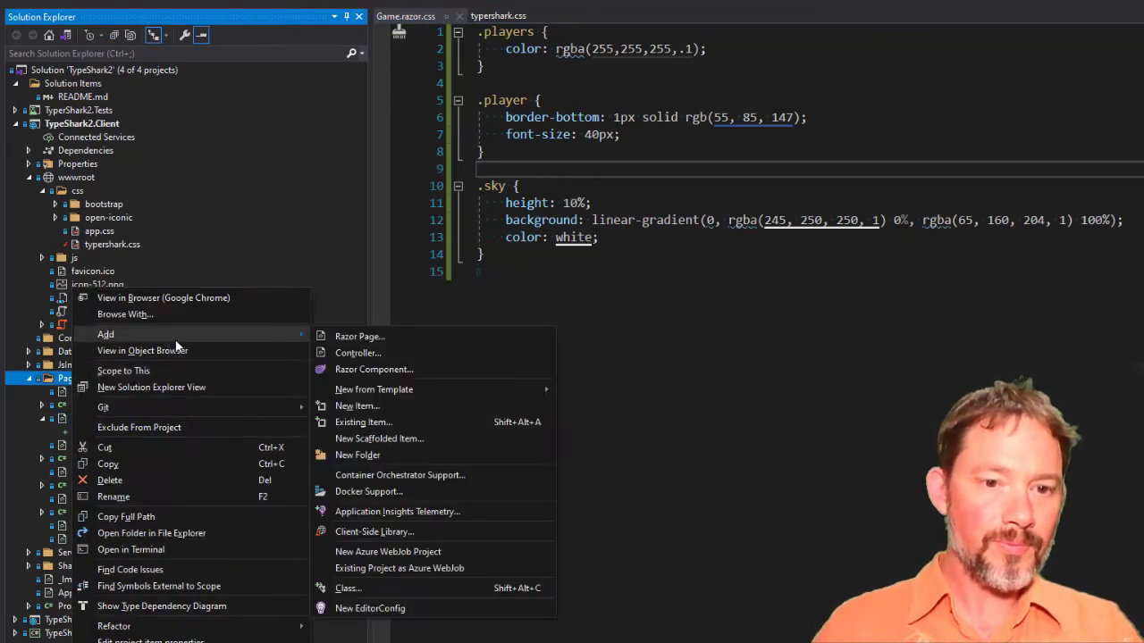
mouse_move(375, 391)
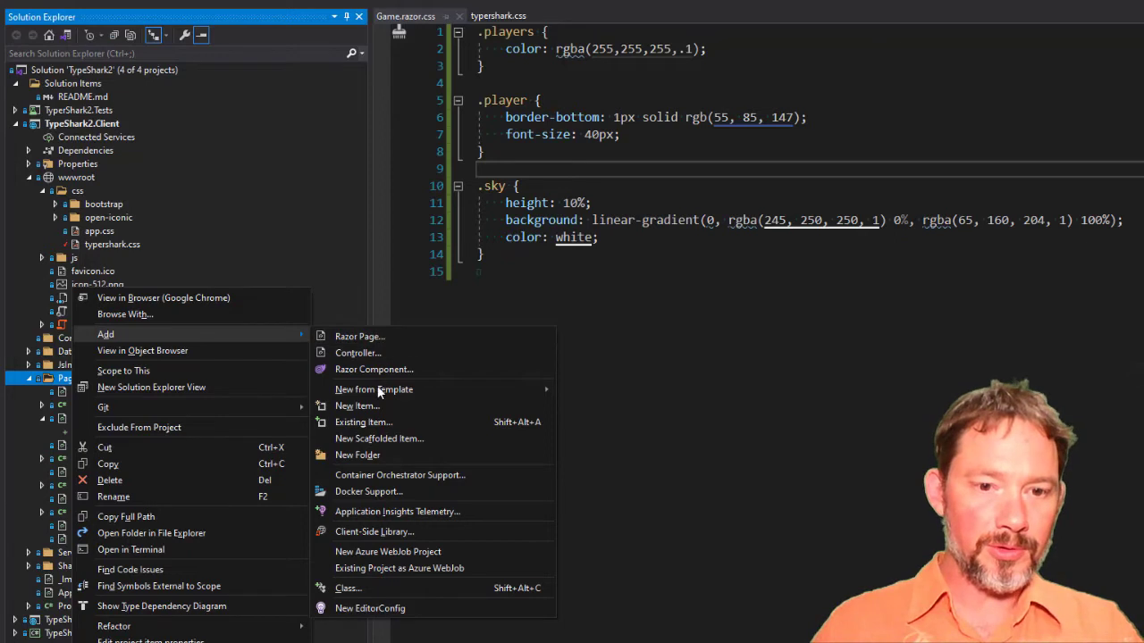
click(358, 406)
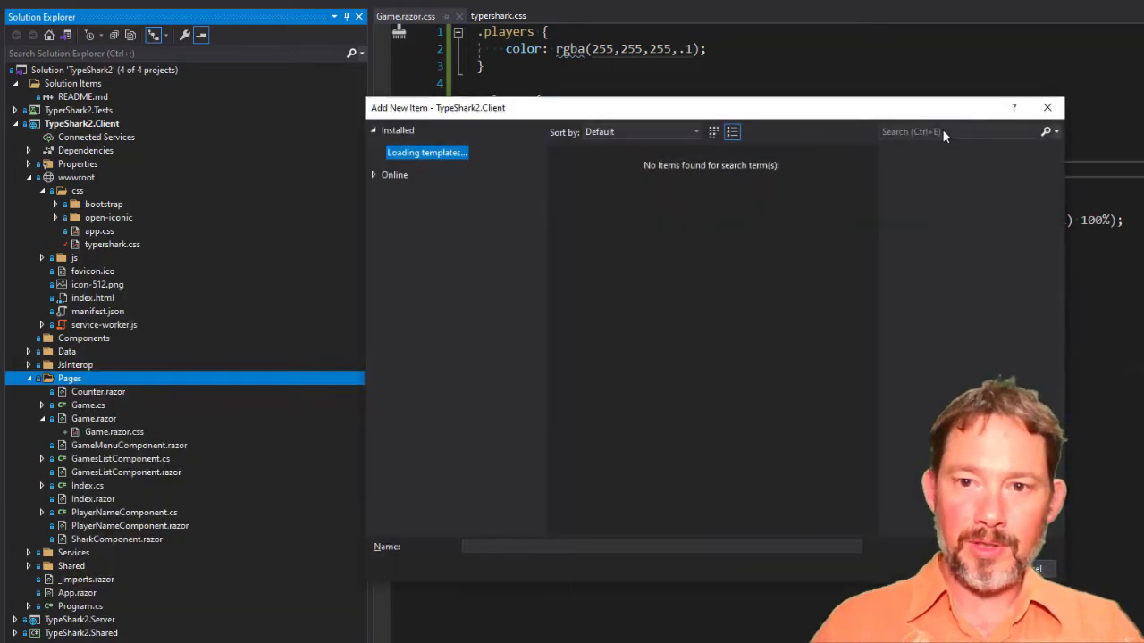
text(css)
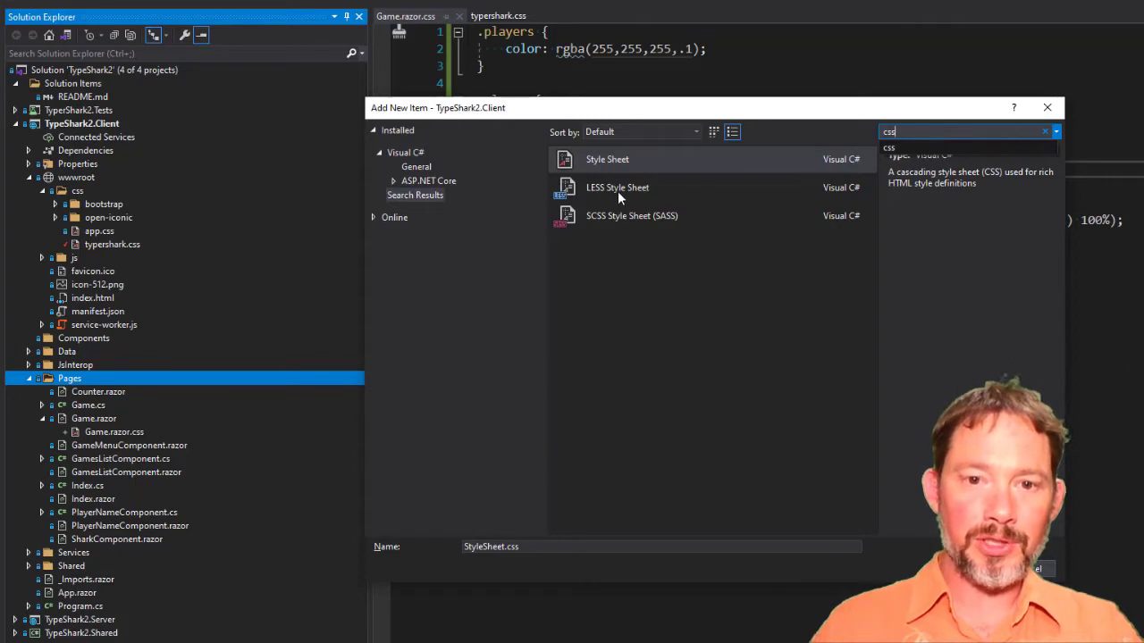
click(633, 214)
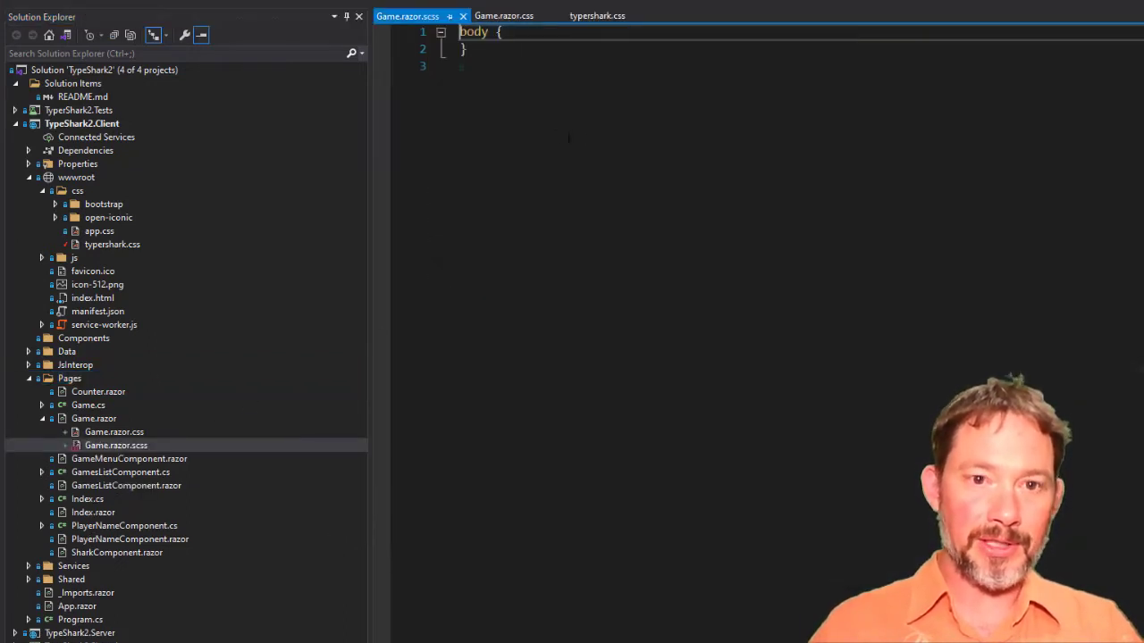
Step: Move the rules from Game.razor.css into Game.razor.scss and target the old file for removal
click(504, 14)
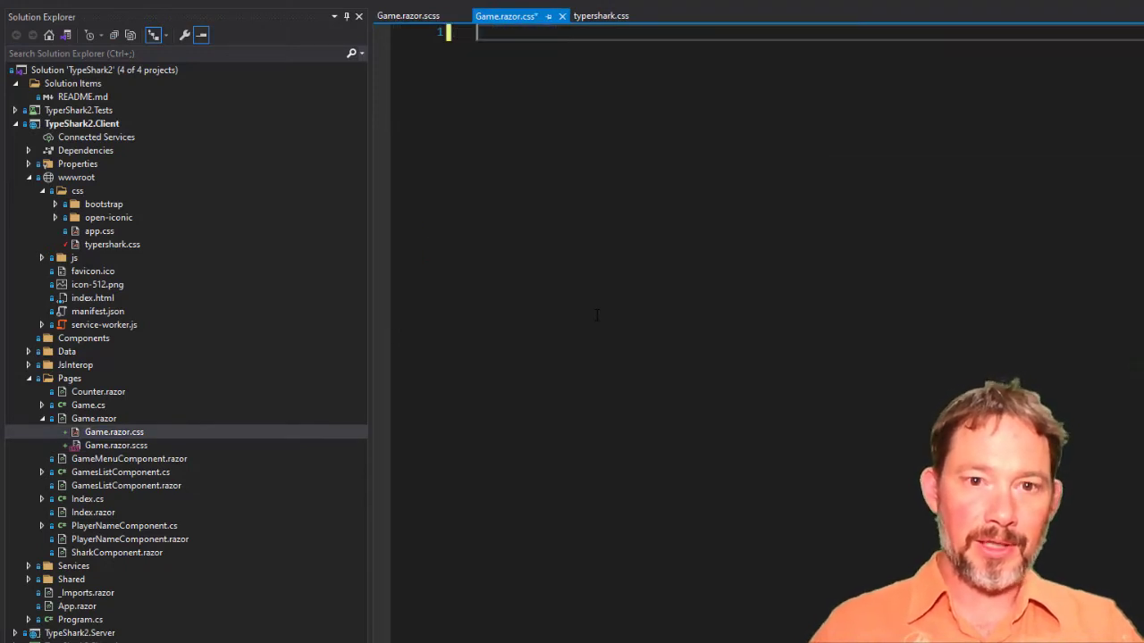
click(407, 14)
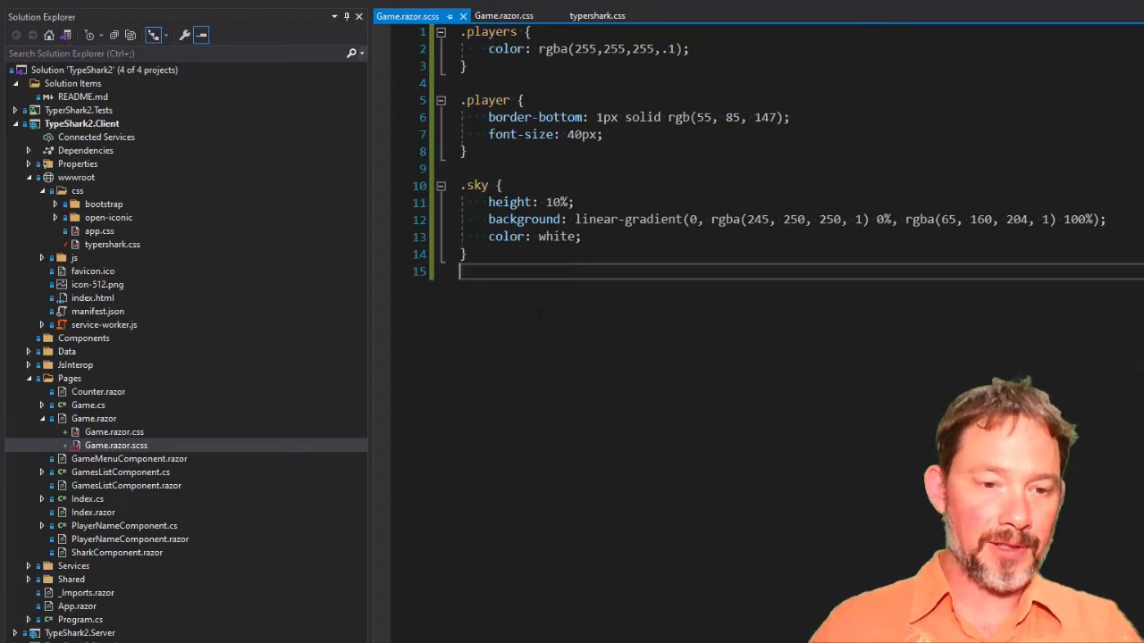
right_click(116, 430)
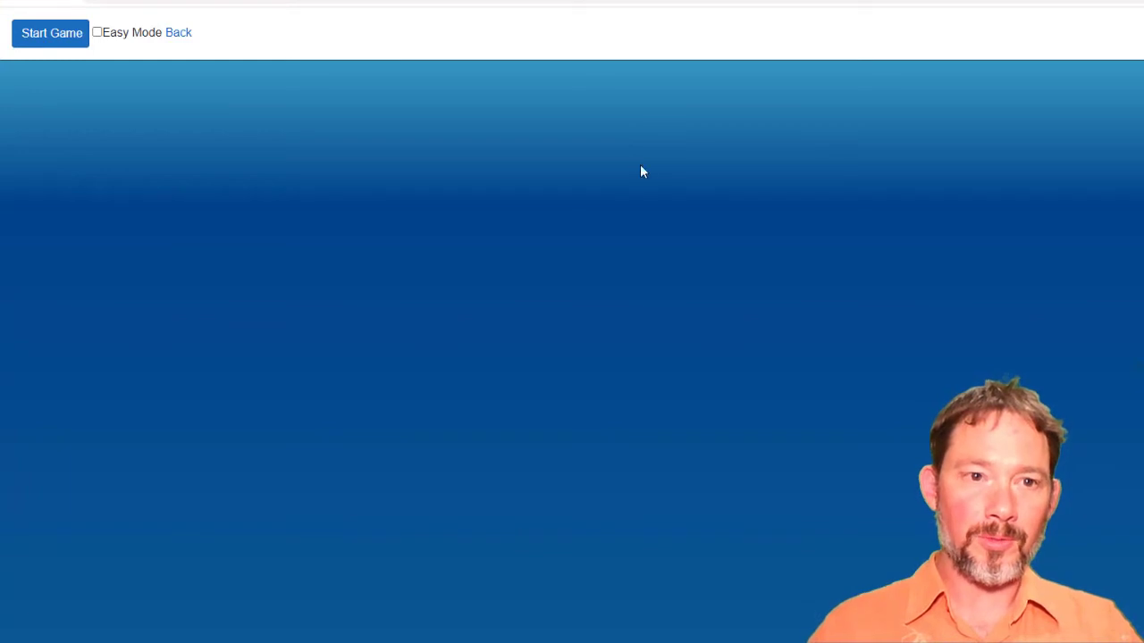
mouse_move(1011, 339)
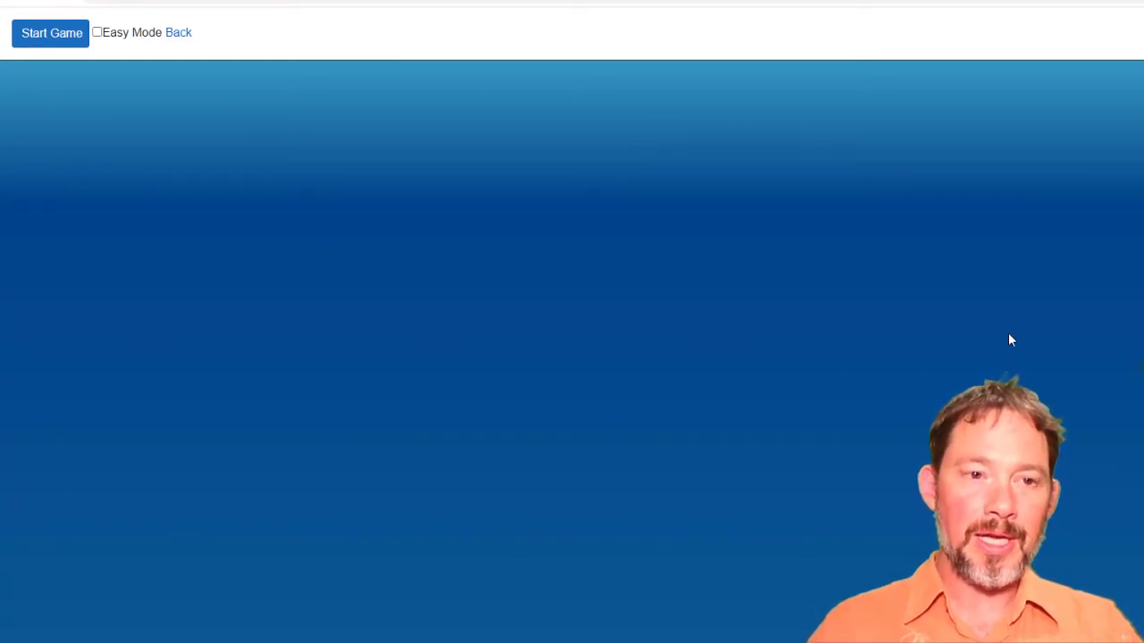
mouse_move(908, 386)
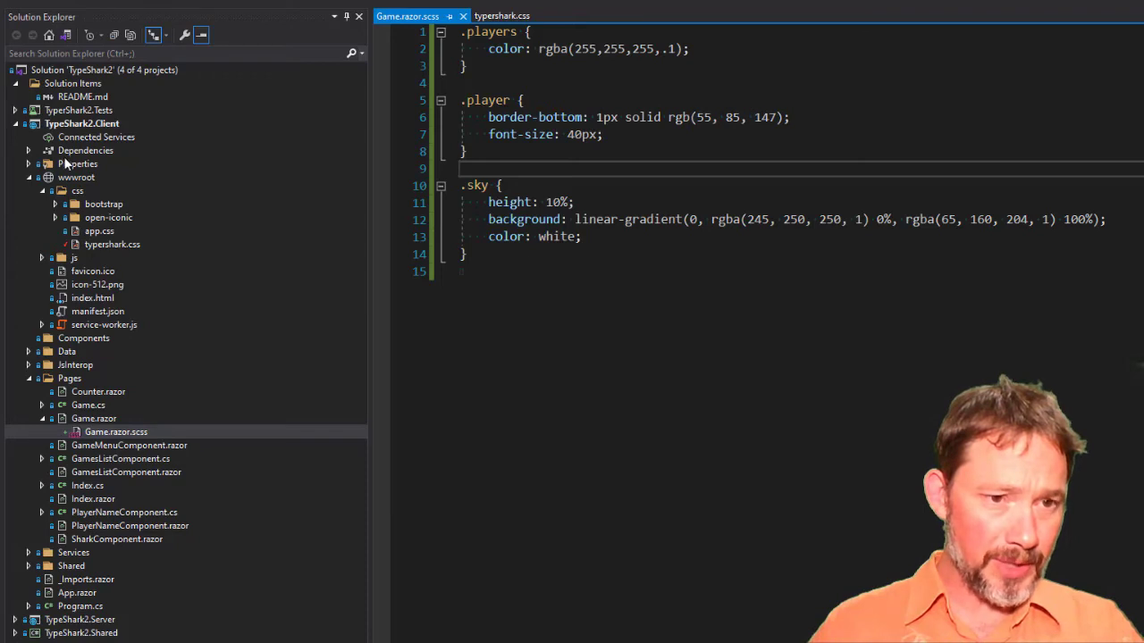
Step: In the client project's NuGet manager, search 'sassbuilder' and select LibSassBuilder 1.6.2
right_click(85, 151)
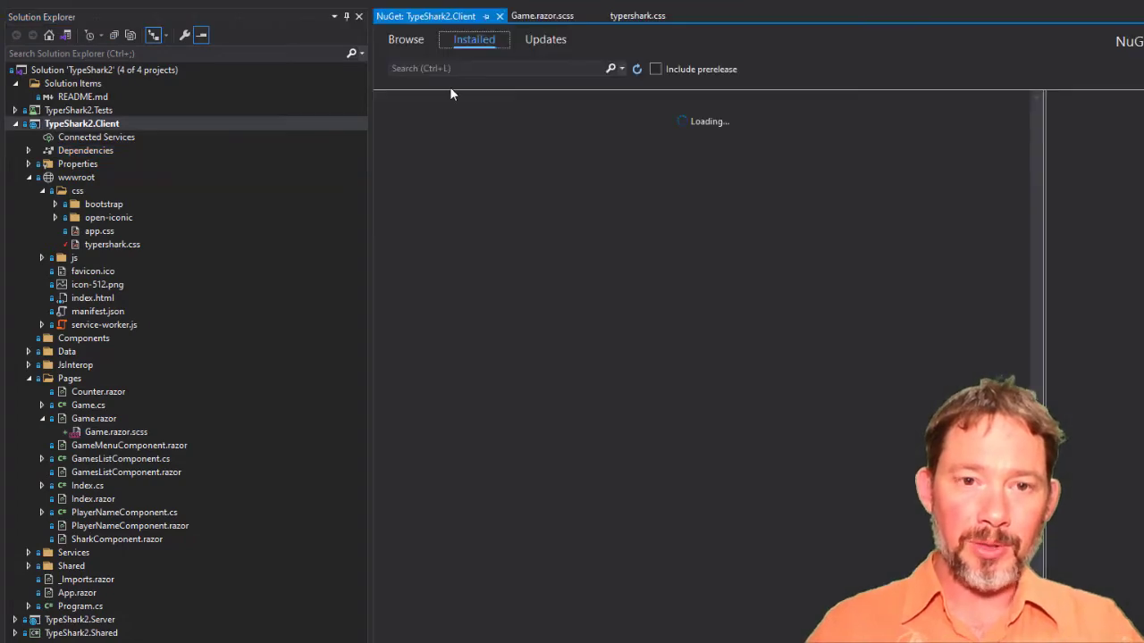
click(406, 39)
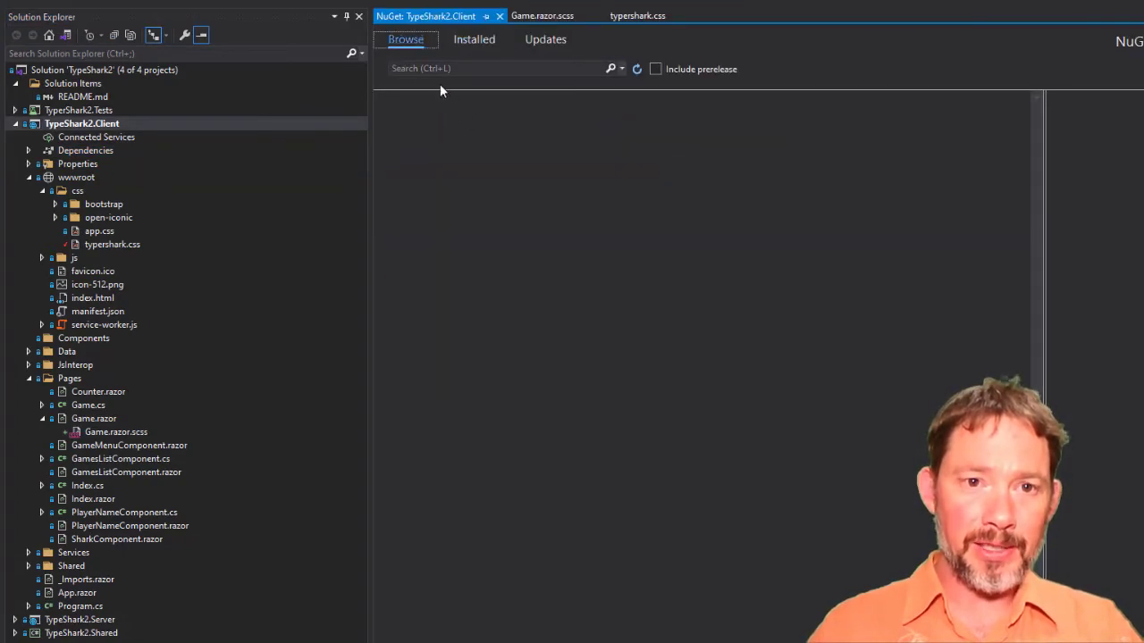
text(sassbuilder)
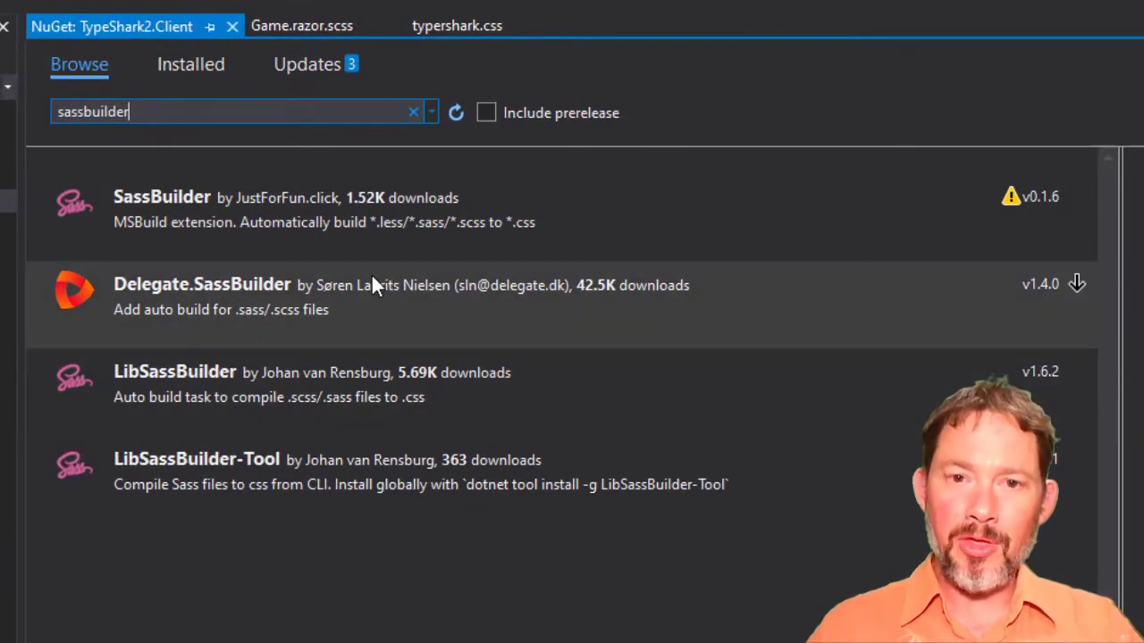
mouse_move(301, 312)
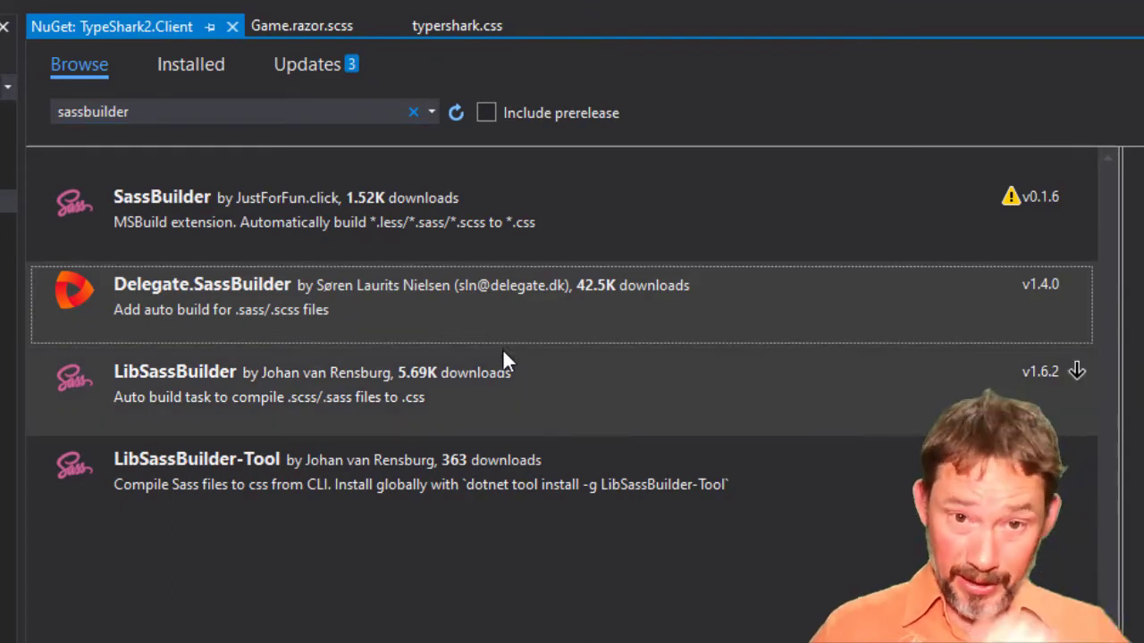
mouse_move(483, 311)
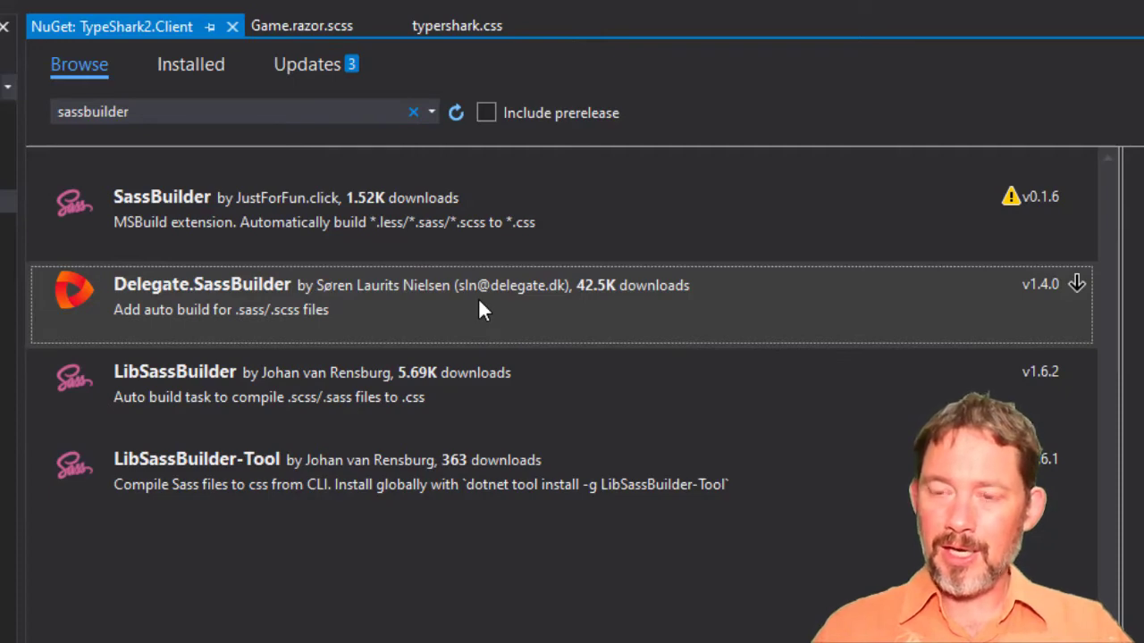
mouse_move(474, 304)
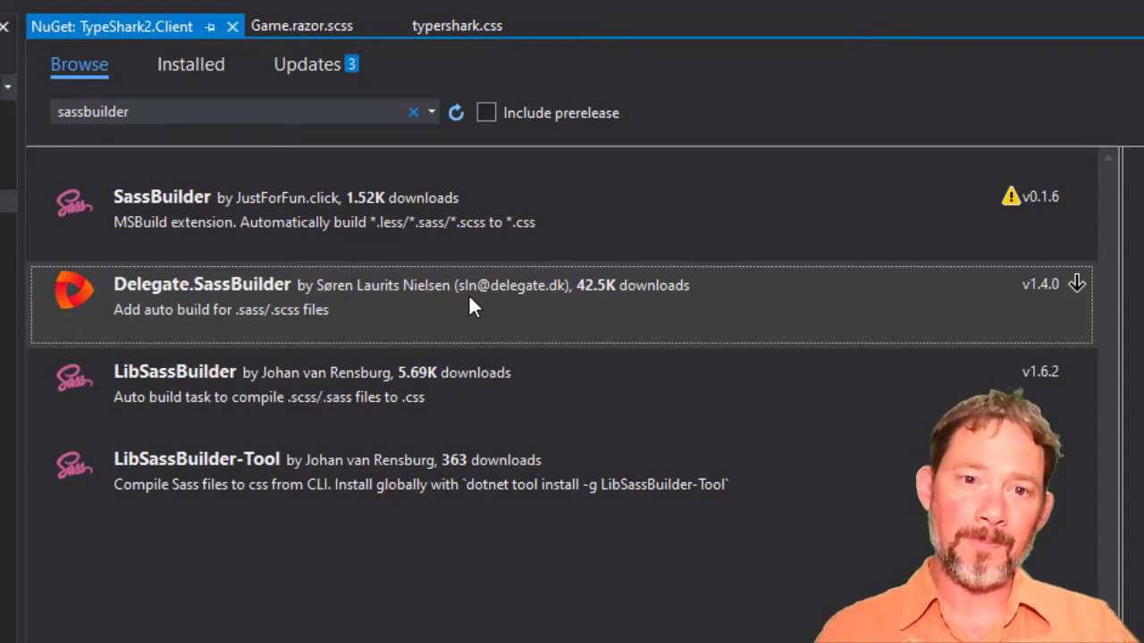
mouse_move(545, 307)
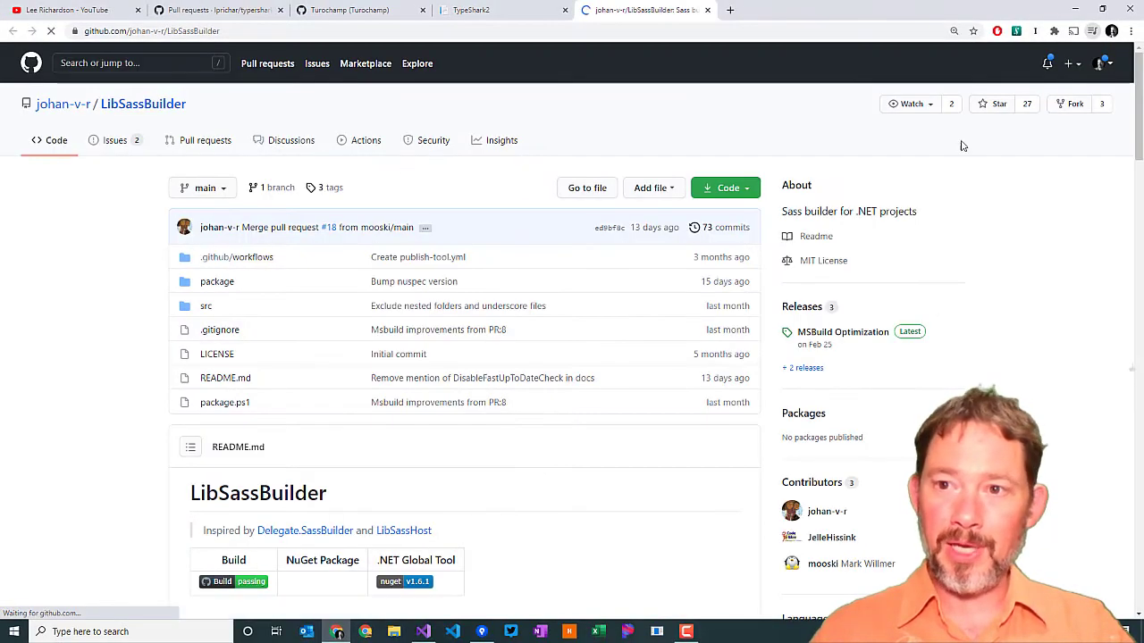
click(990, 104)
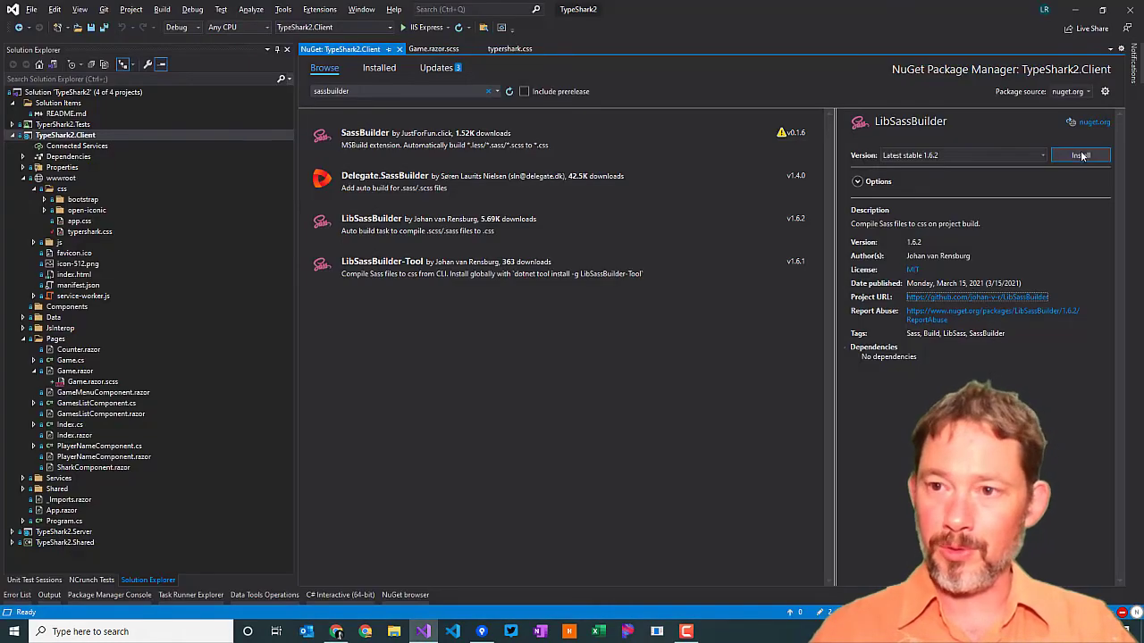
Step: Install LibSassBuilder and build so Game.razor.css is generated as minified CSS
click(1079, 154)
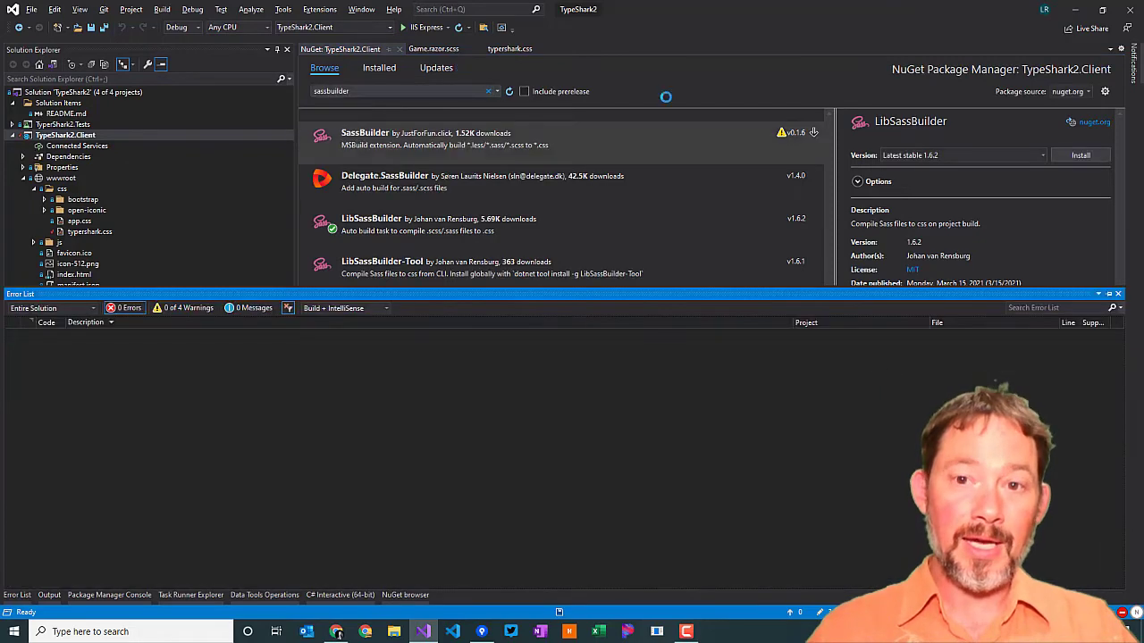
click(1079, 154)
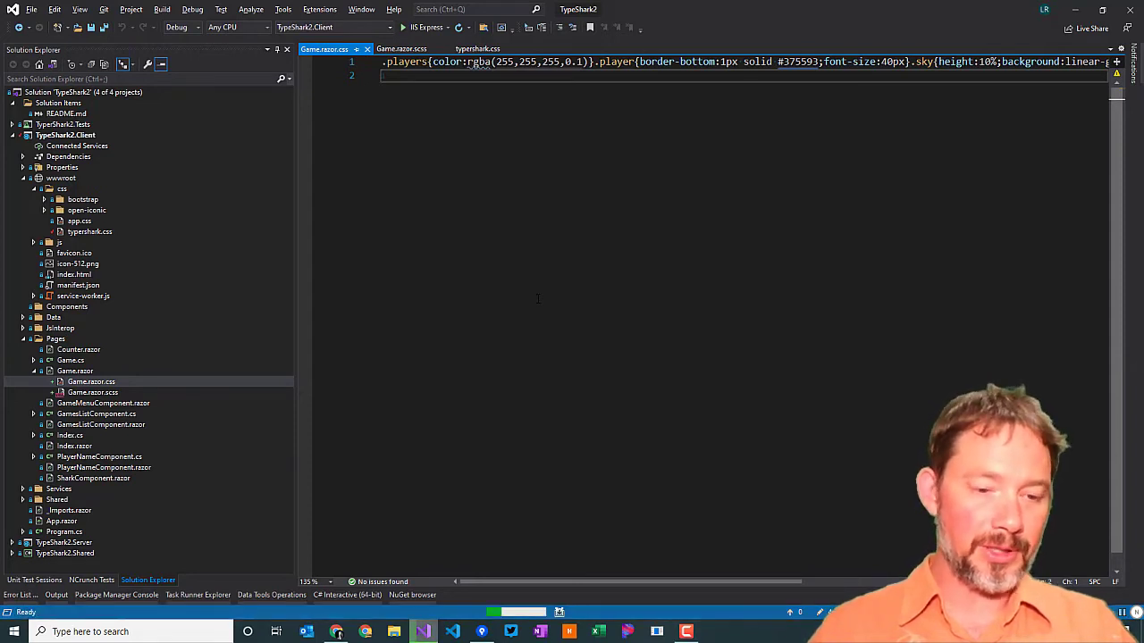
Step: Define $sky-color-top in Game.razor.scss and confirm the game's sky gradient reappears
click(336, 633)
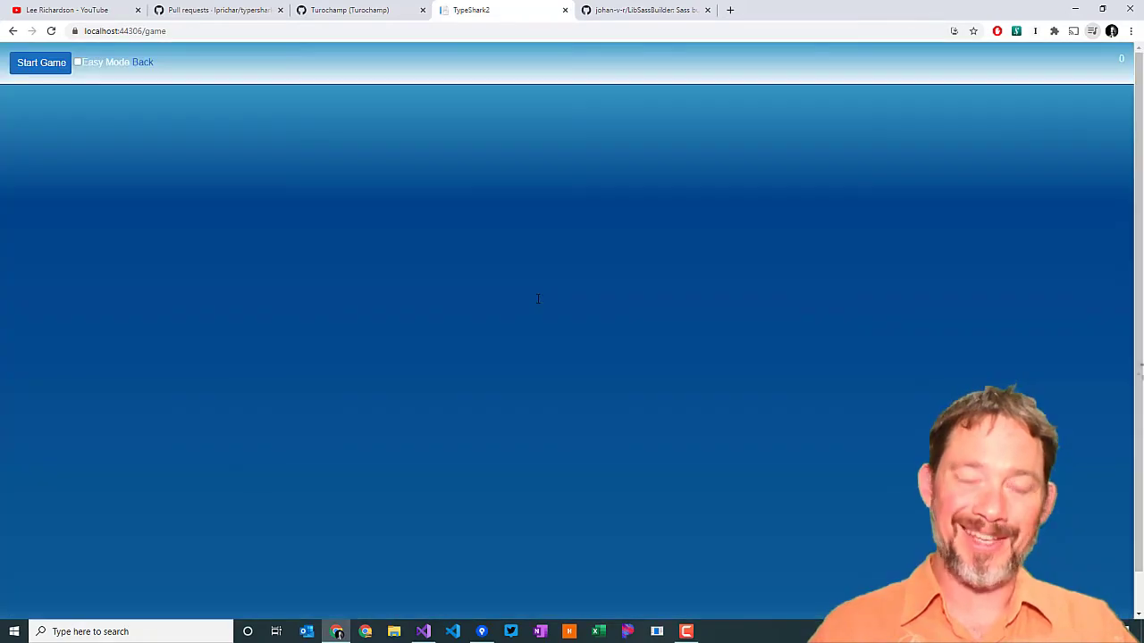
click(421, 633)
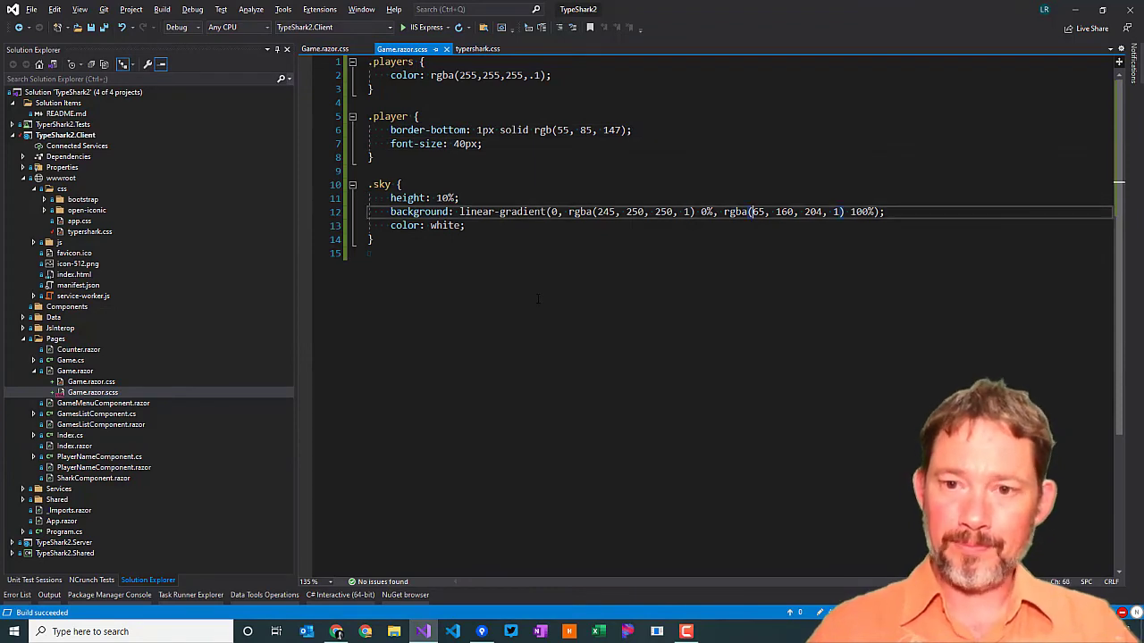
click(365, 632)
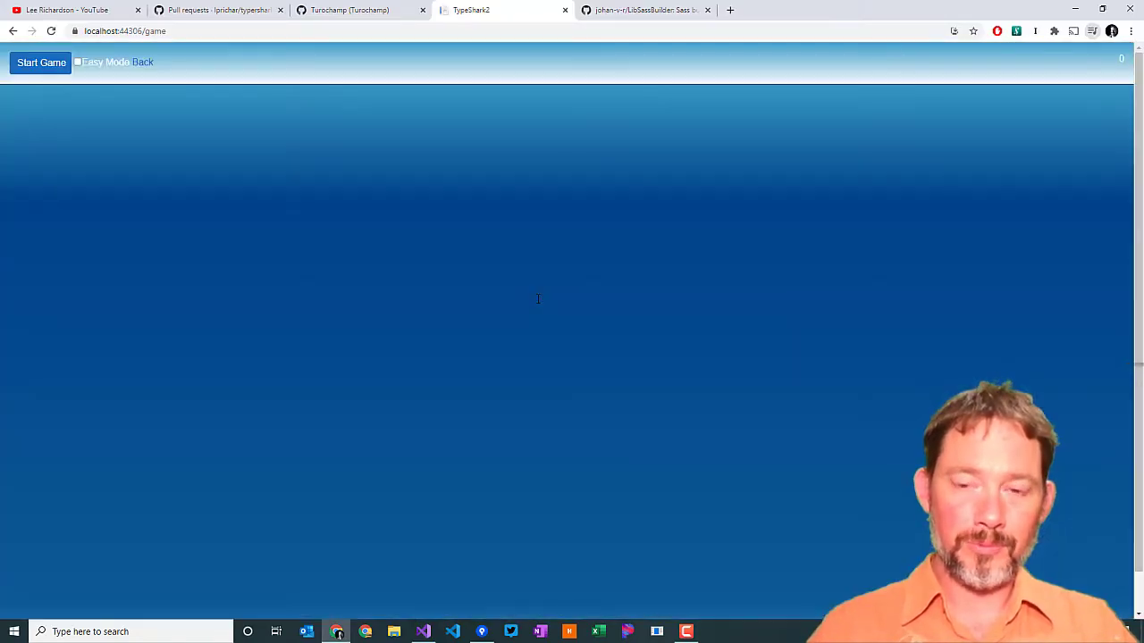
click(422, 632)
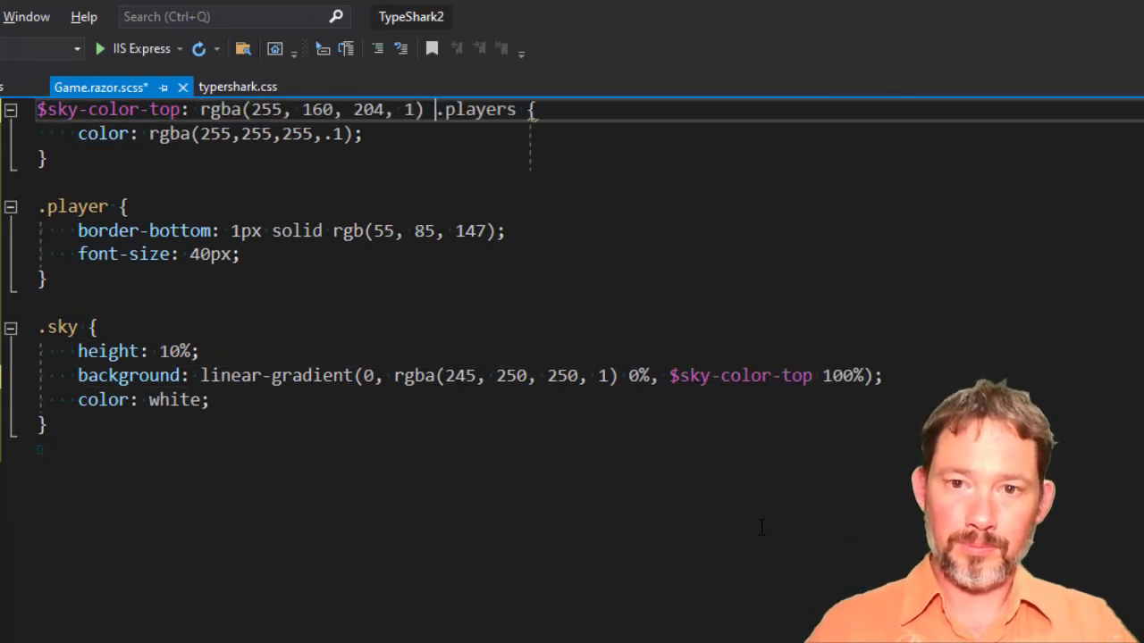
Step: Move $sky-color-top onto its own line and change its red value to 1, giving rgba(1, 160, 204, 1)
text(;)
key(Enter)
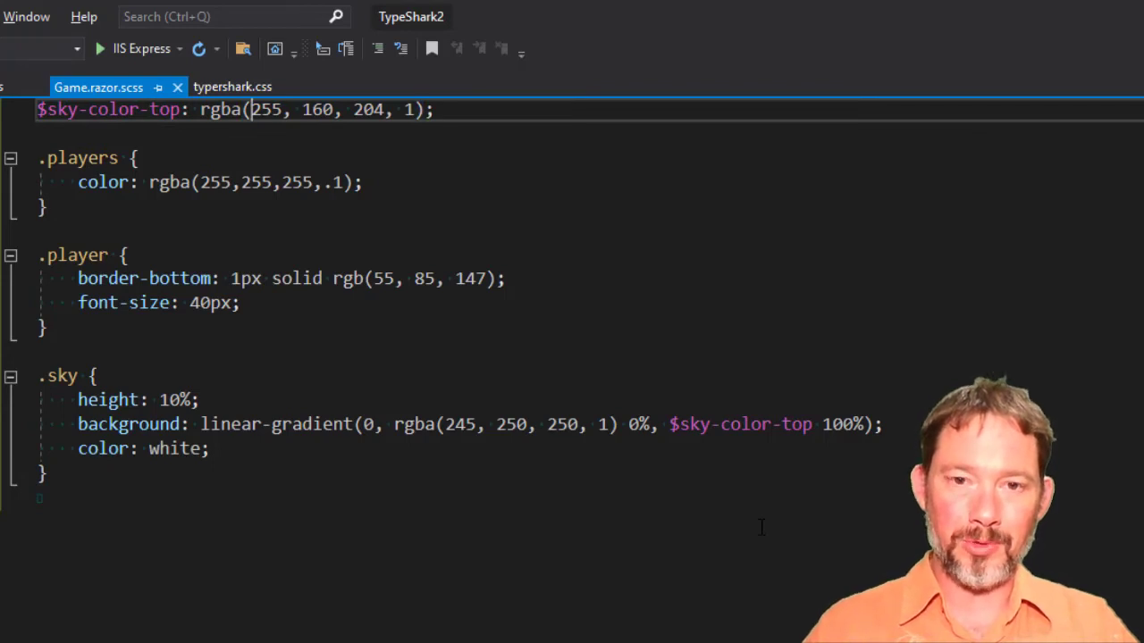
text(1)
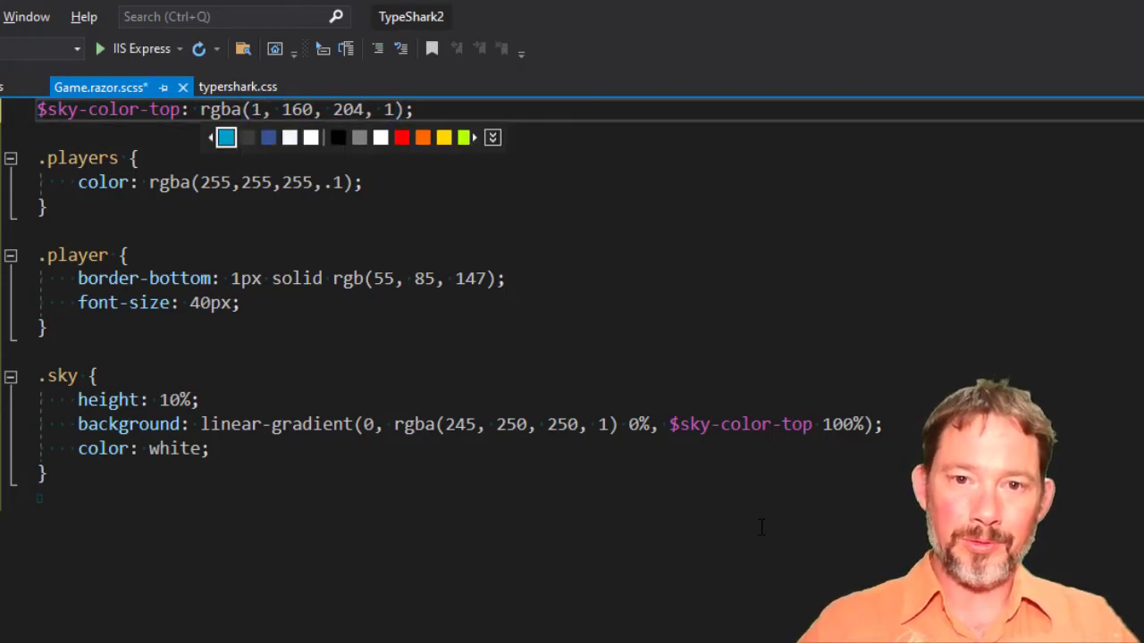